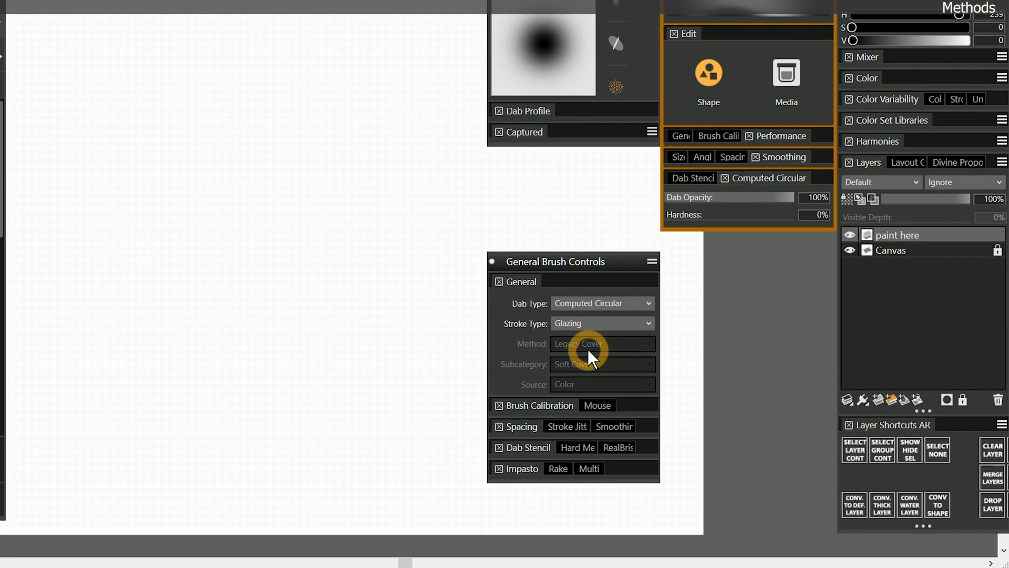
Choose the Soft variant from the Airbrushes category in the Brush Selector
click(602, 343)
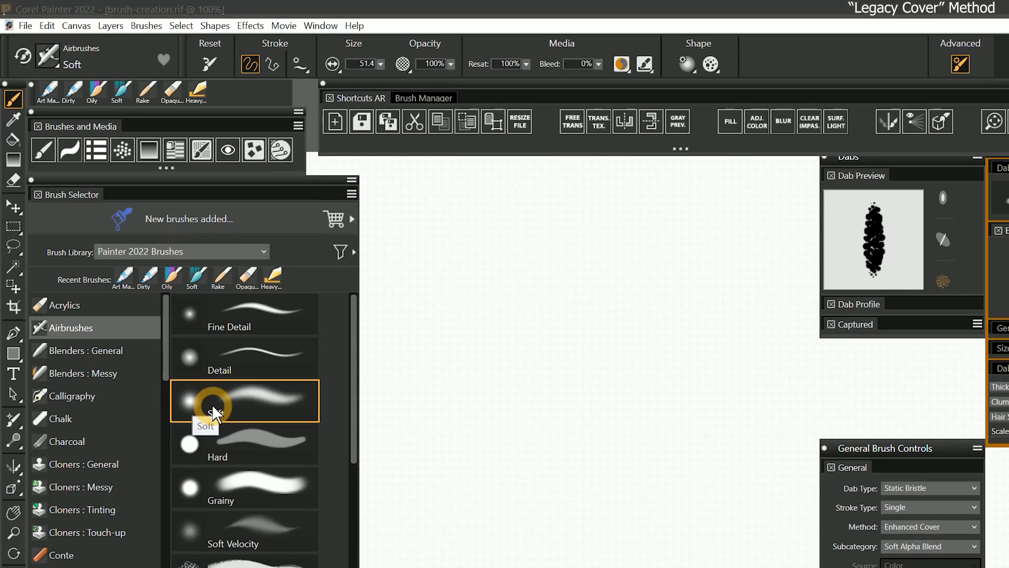
mouse_move(207, 63)
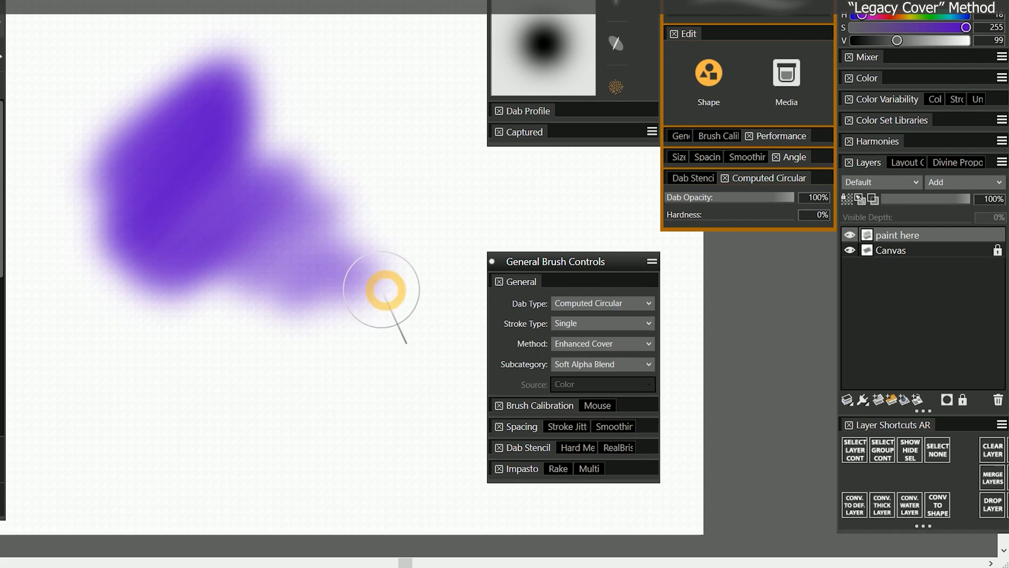
click(601, 344)
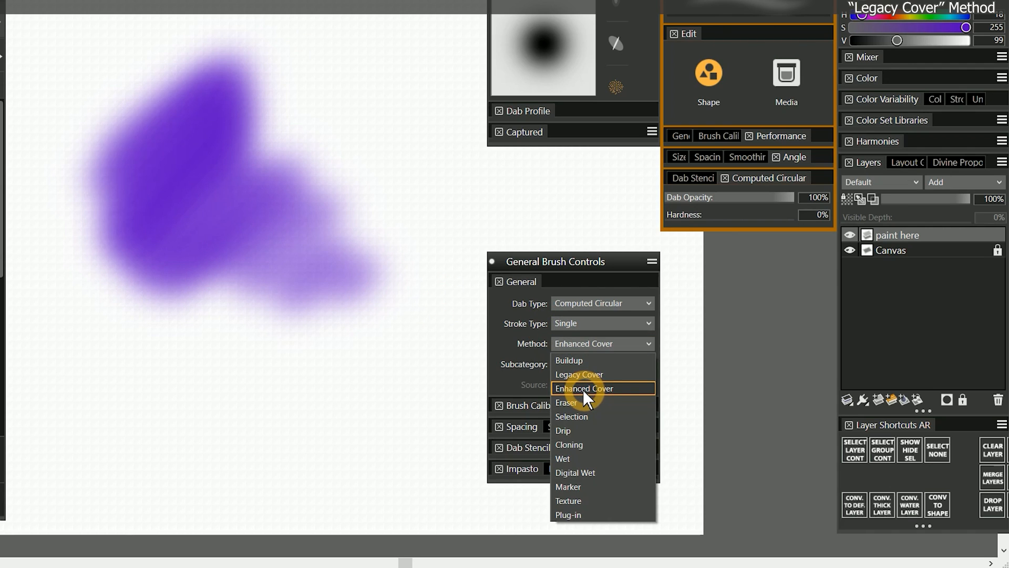
mouse_move(588, 374)
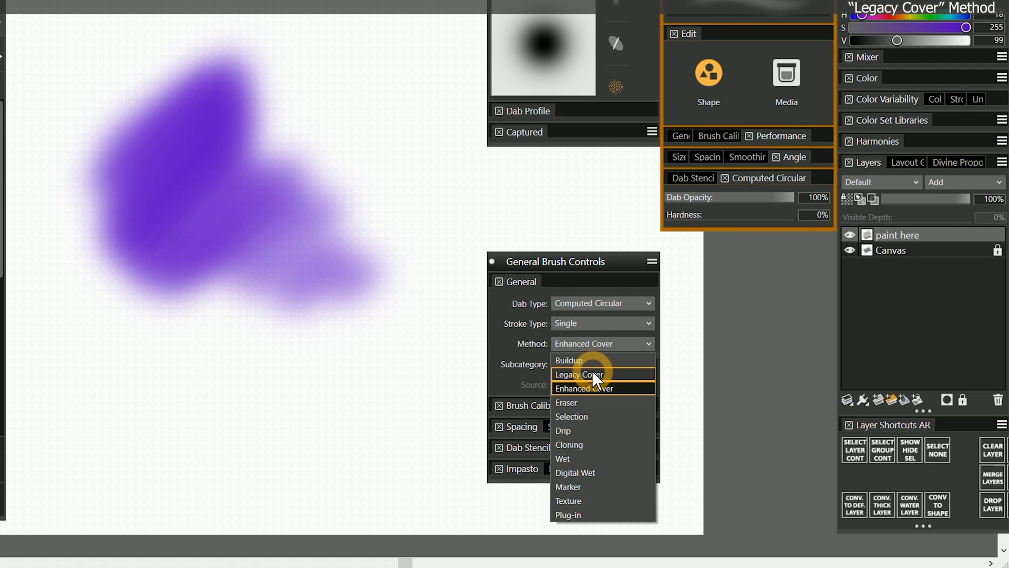
click(579, 373)
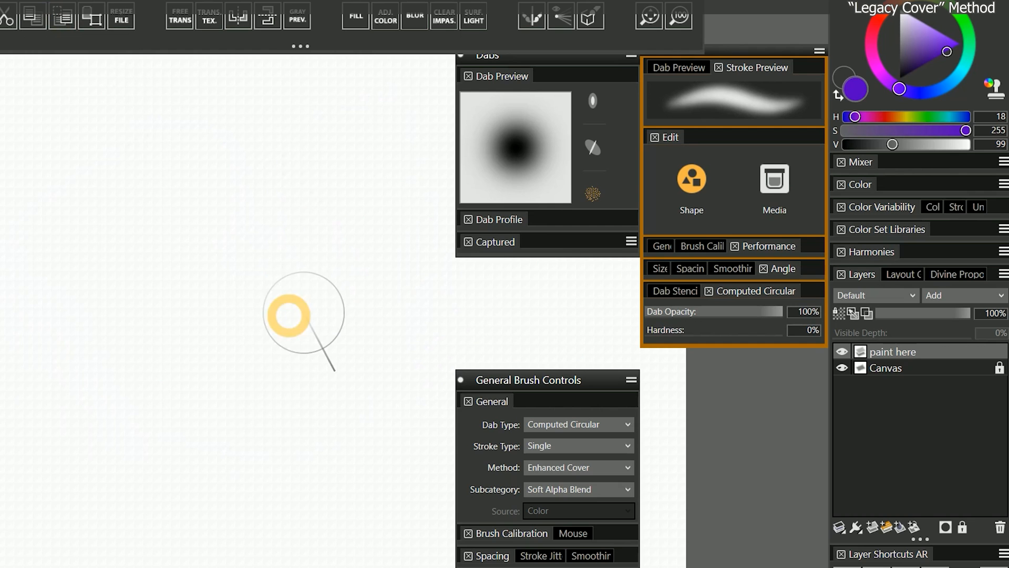
Set the paint here layer's composite method to Gel and paint a purple test stroke
click(872, 296)
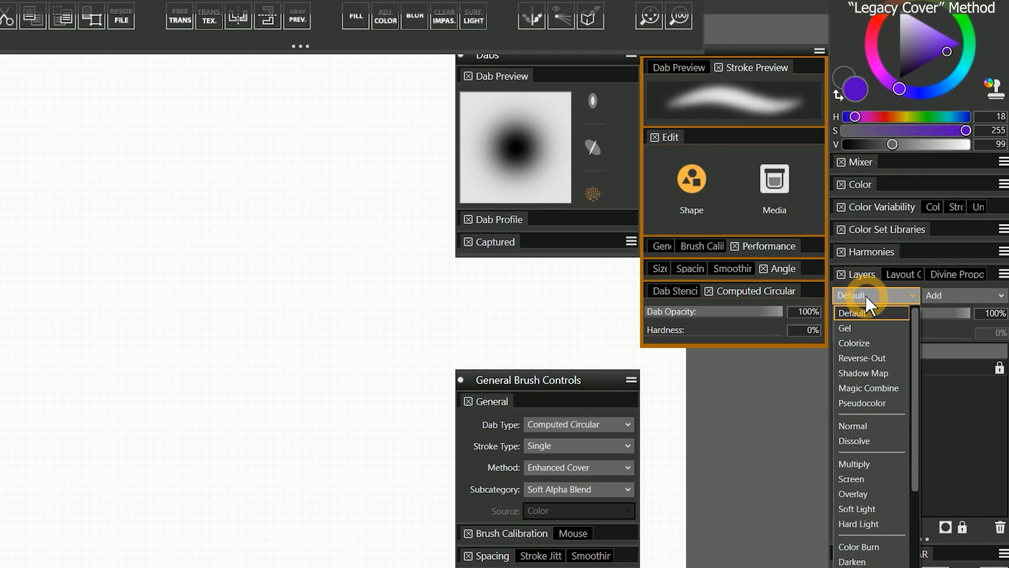
mouse_move(869, 464)
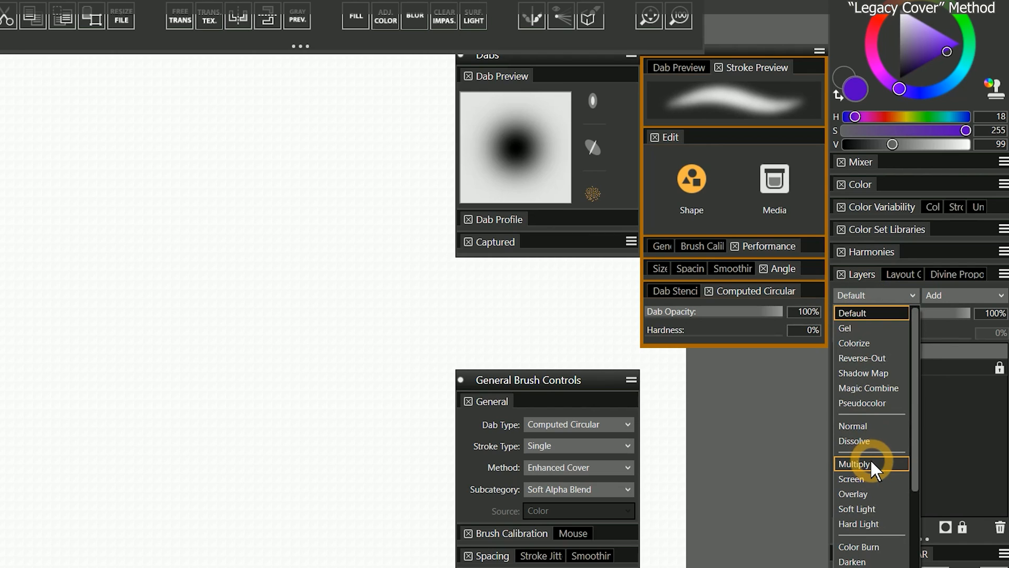
click(853, 328)
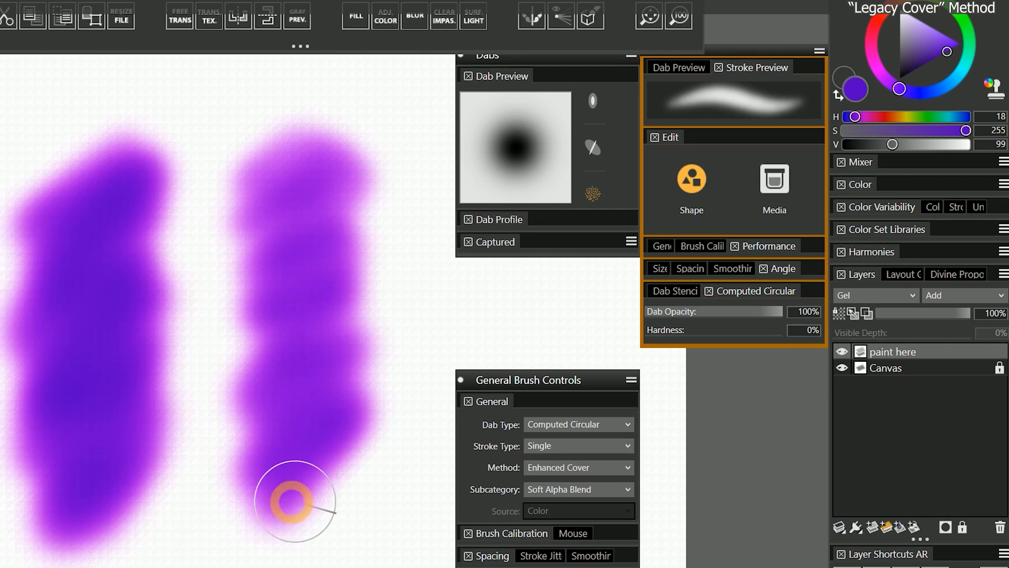
click(875, 295)
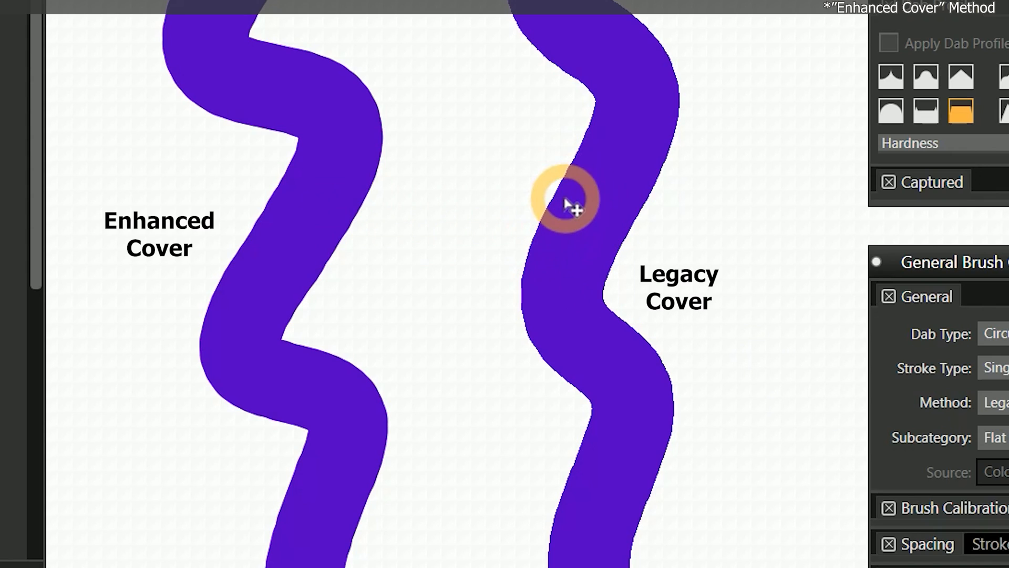
mouse_move(567, 222)
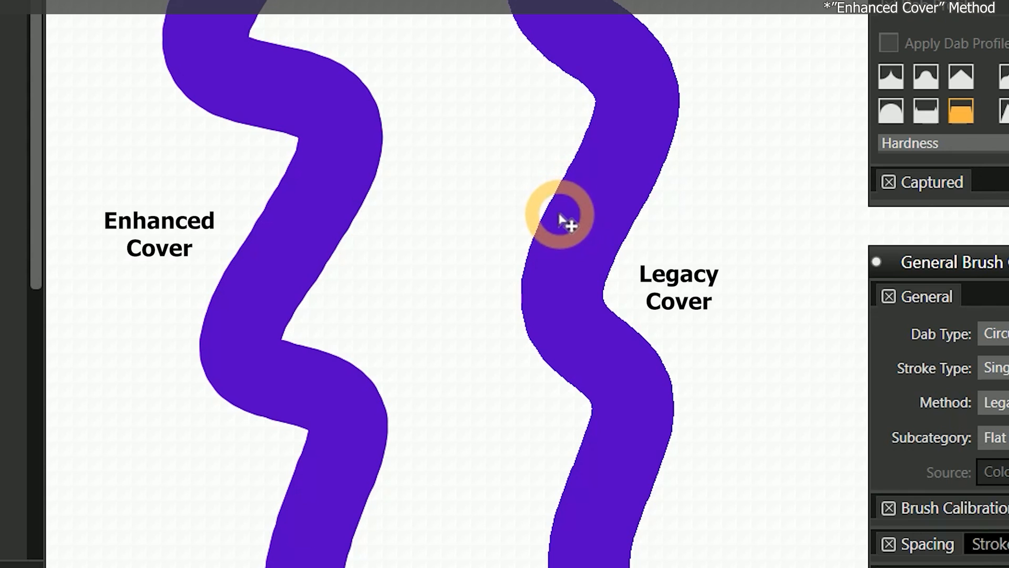
mouse_move(579, 528)
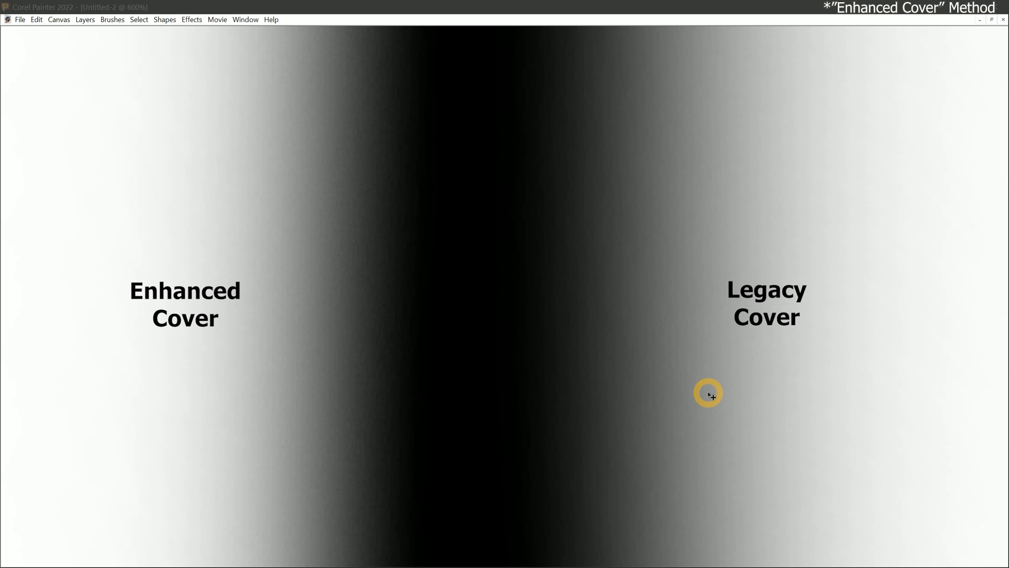
Zoom to 600% on the Enhanced Cover and Legacy Cover stroke edges
click(601, 385)
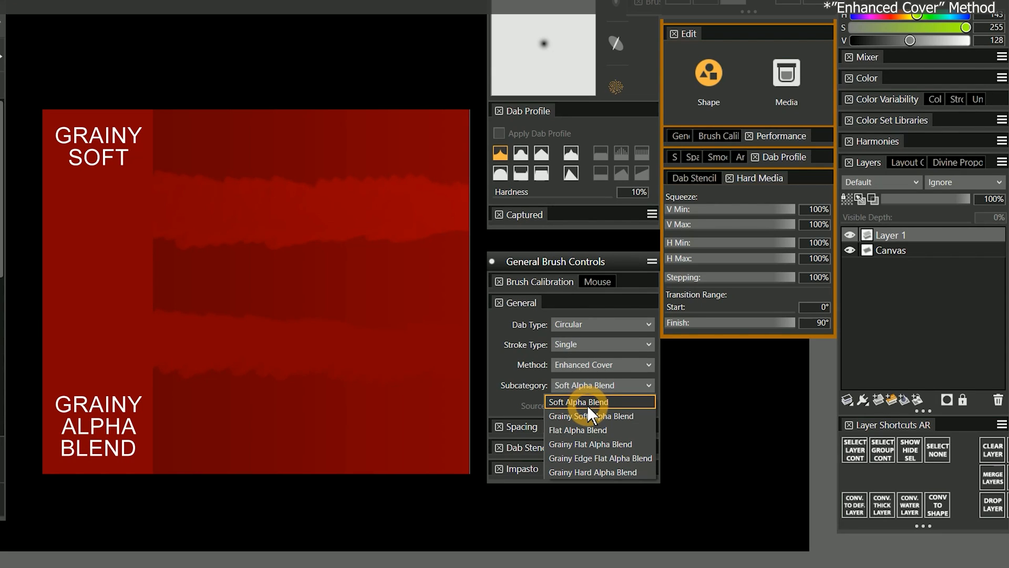
mouse_move(595, 402)
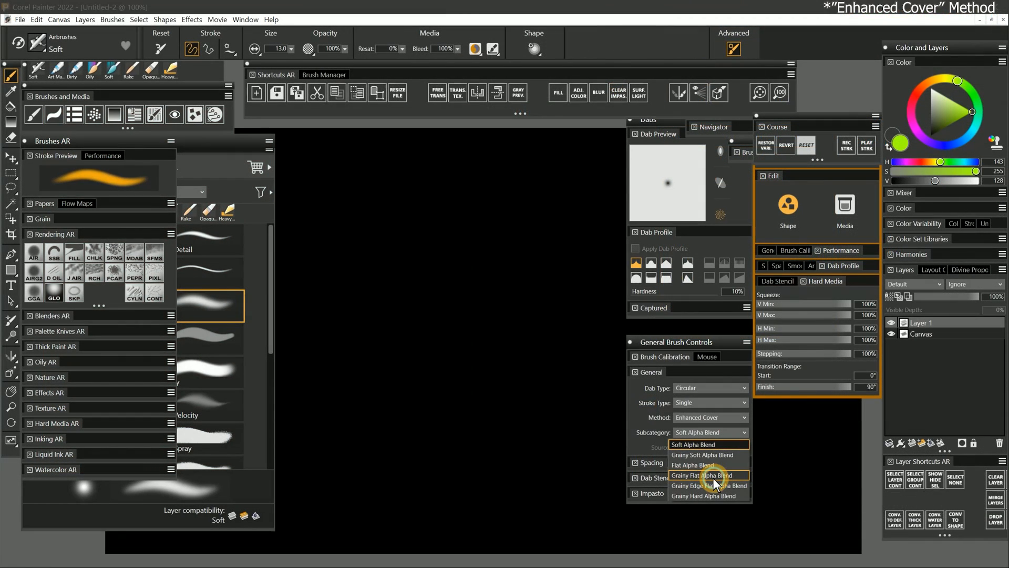
Pick Grainy Edge Flat Alpha Blend as the Soft airbrush subcategory
click(708, 475)
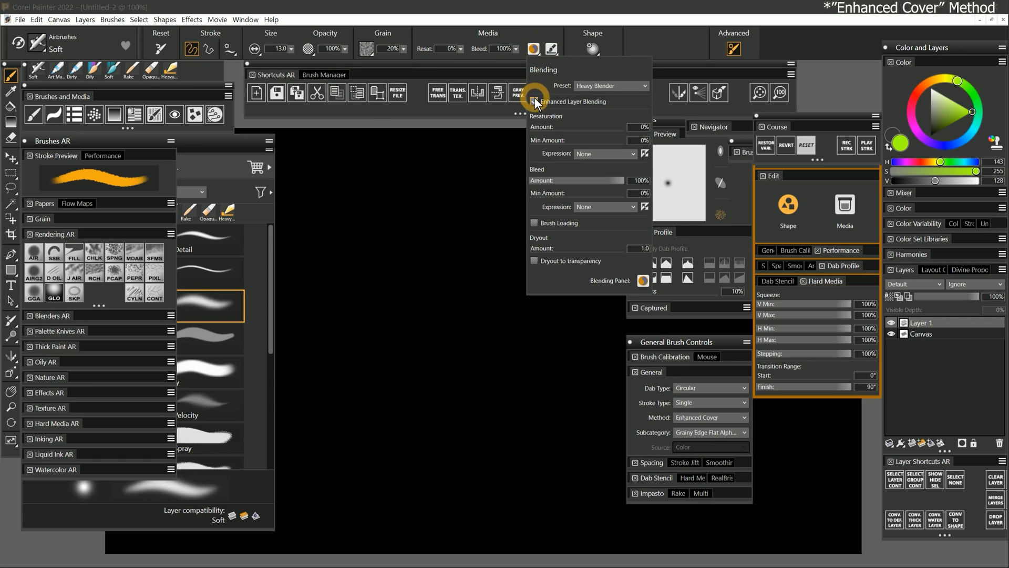
mouse_move(553, 324)
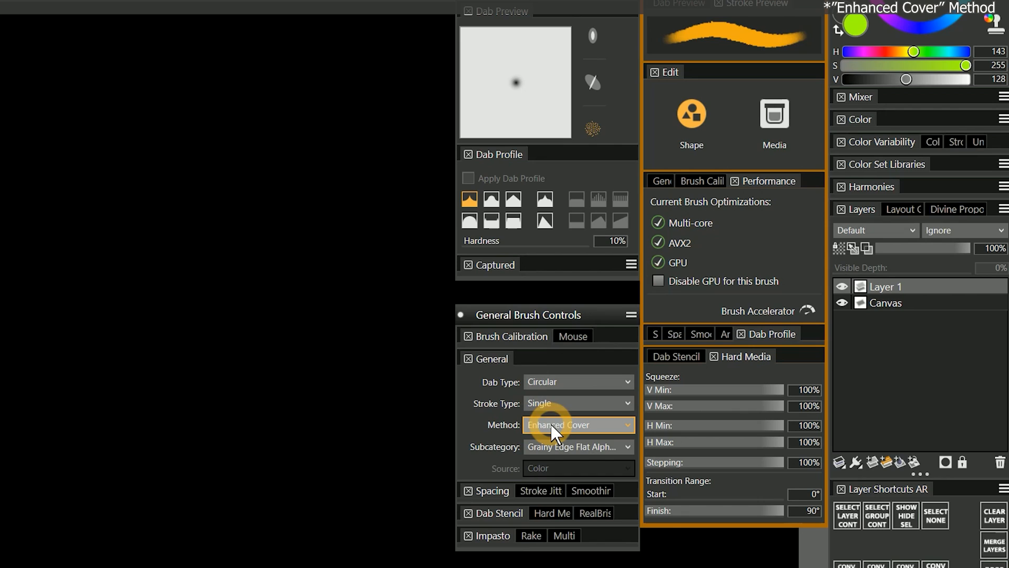
Reset the Soft airbrush to its default Buildup method and Soft Buildup subcategory
click(577, 424)
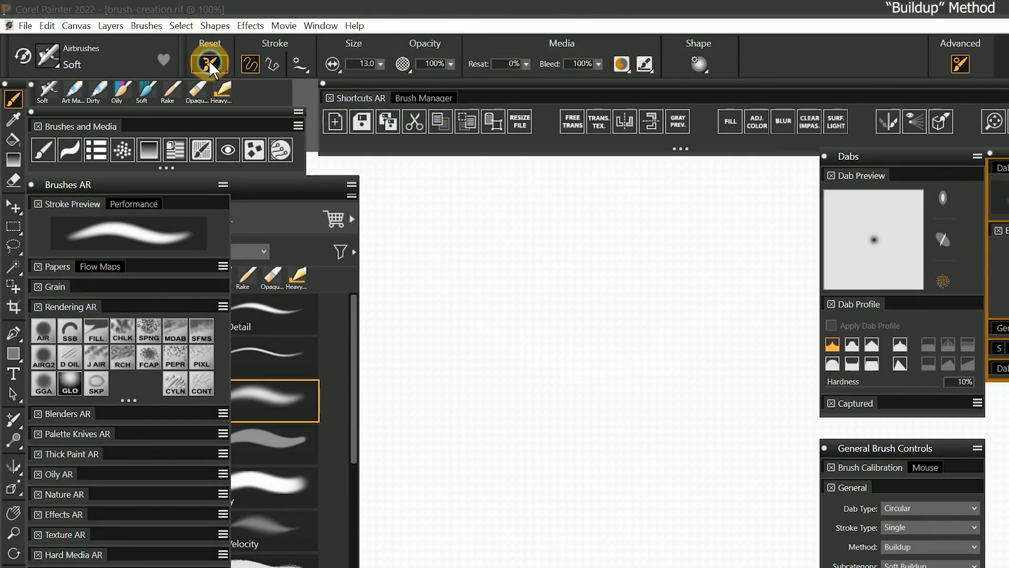
Set the soft brush's Method to Buildup in General Brush Controls
click(602, 365)
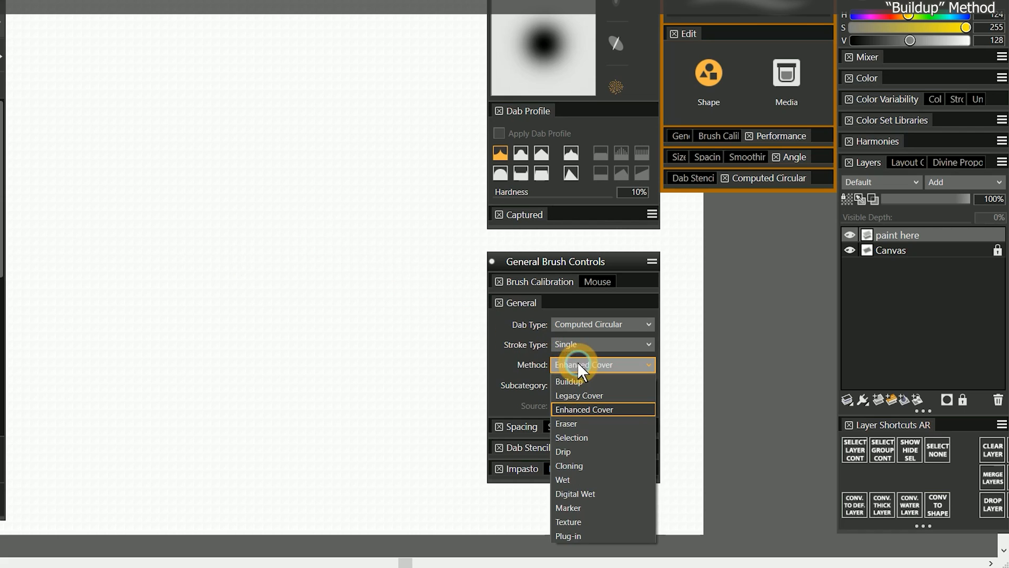
click(568, 381)
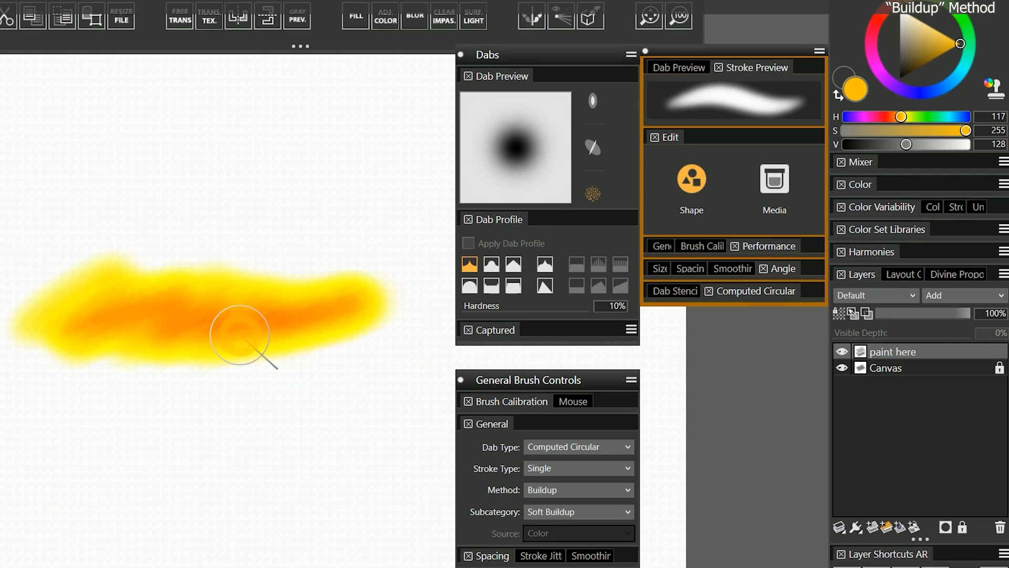
Set the paint here layer's composite method to Gel
click(874, 295)
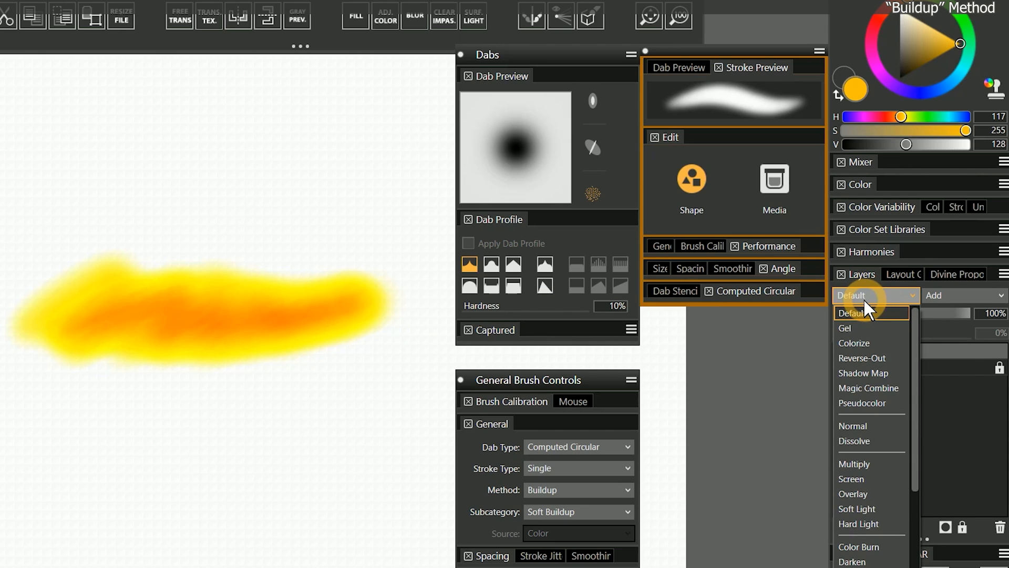
click(844, 328)
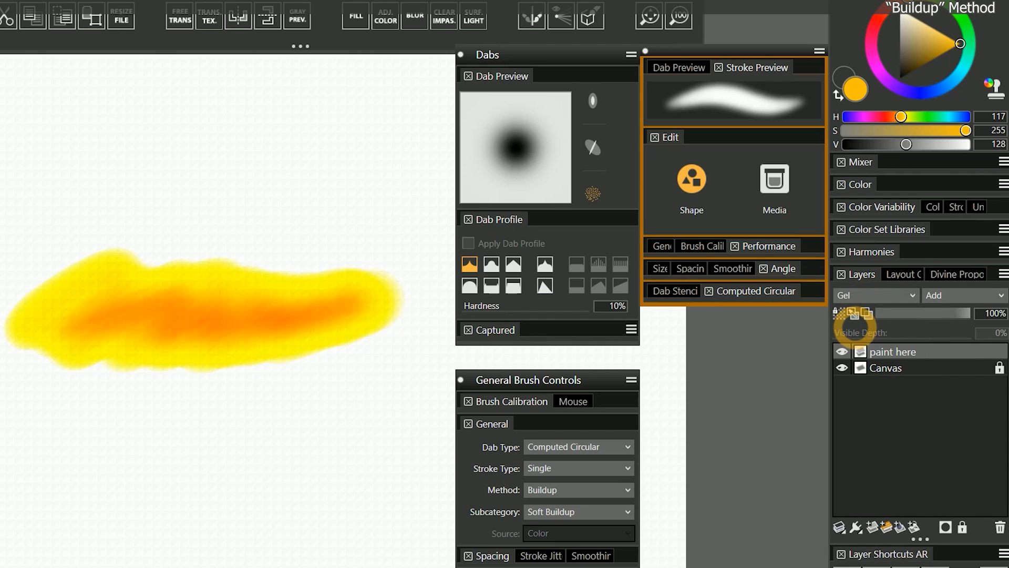
mouse_move(199, 412)
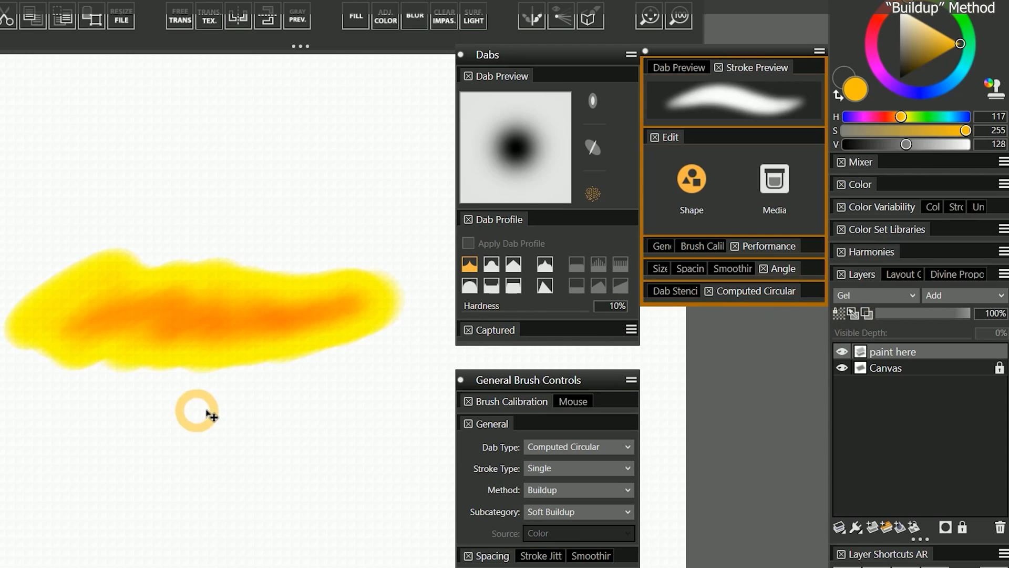
mouse_move(218, 373)
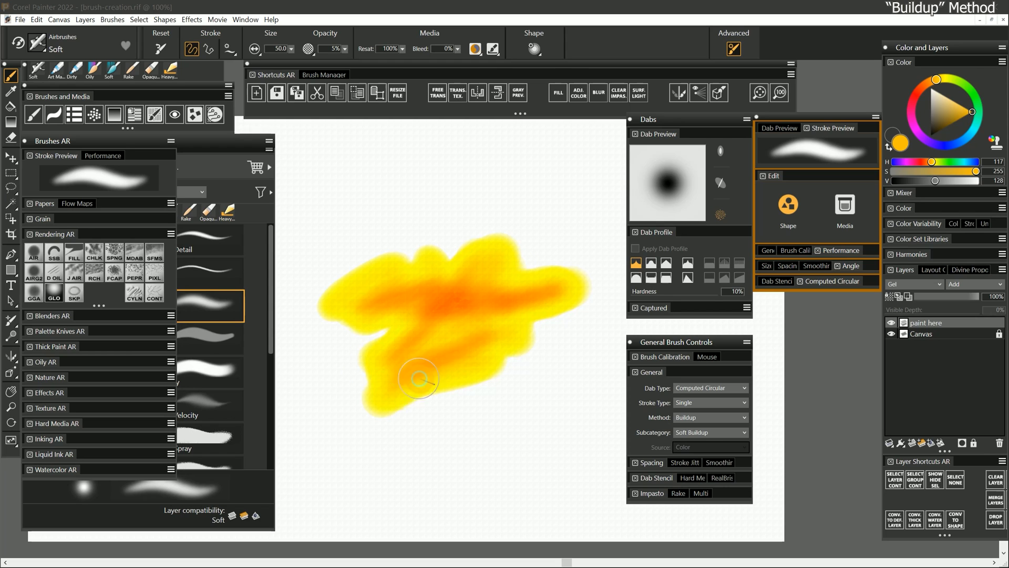
Pick a muted brownish color and clear the yellow test strokes off the paint layer
click(937, 82)
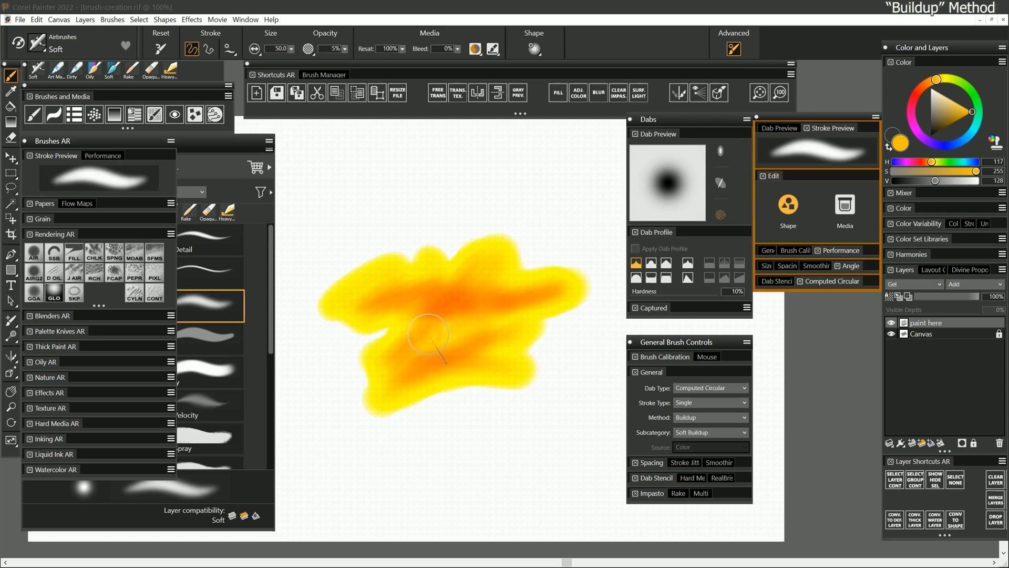
mouse_move(480, 293)
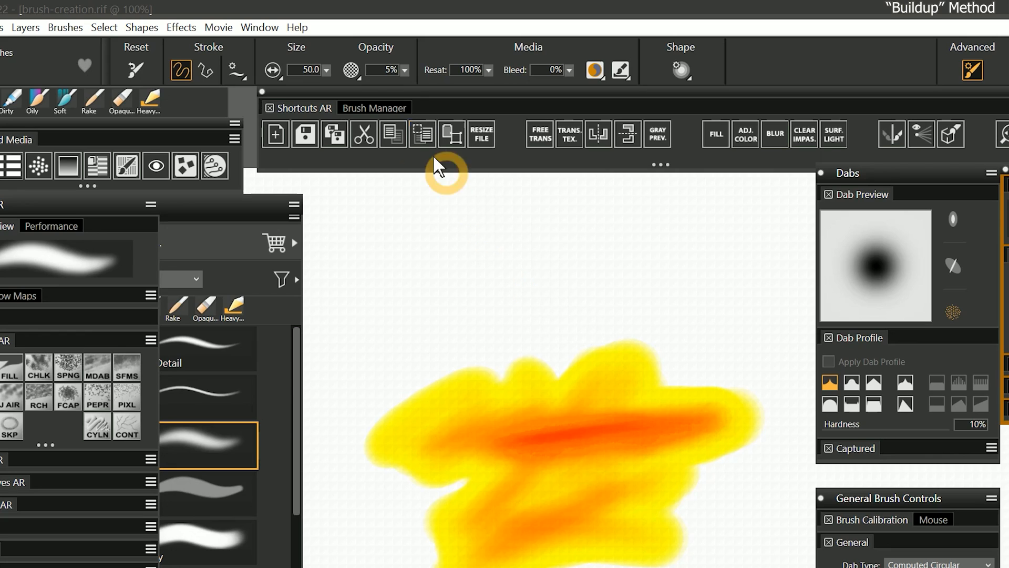
click(373, 69)
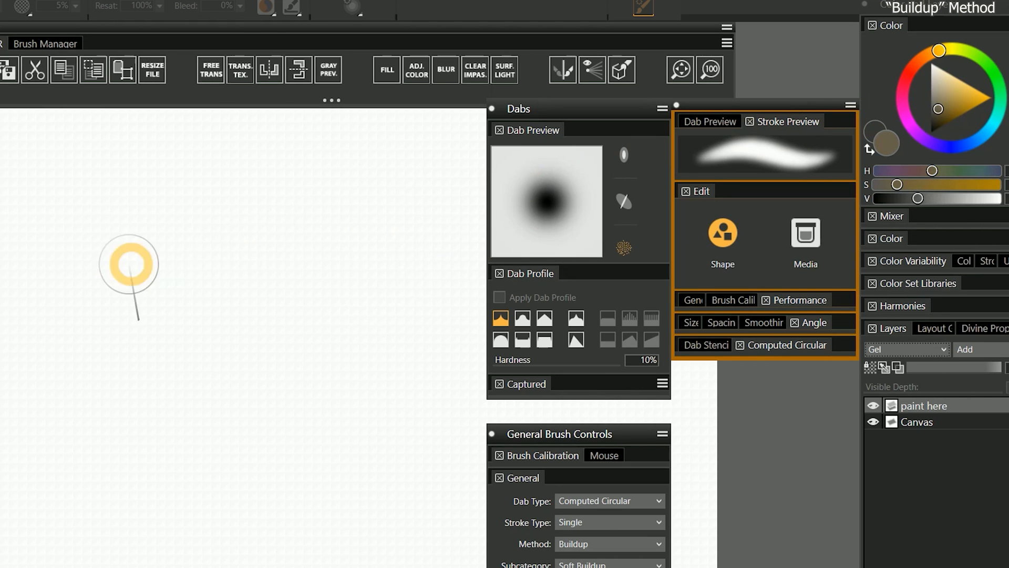
Paint a dark brownish-black Buildup patch, then pick yellow to stroke over it
drag(129, 264, 264, 206)
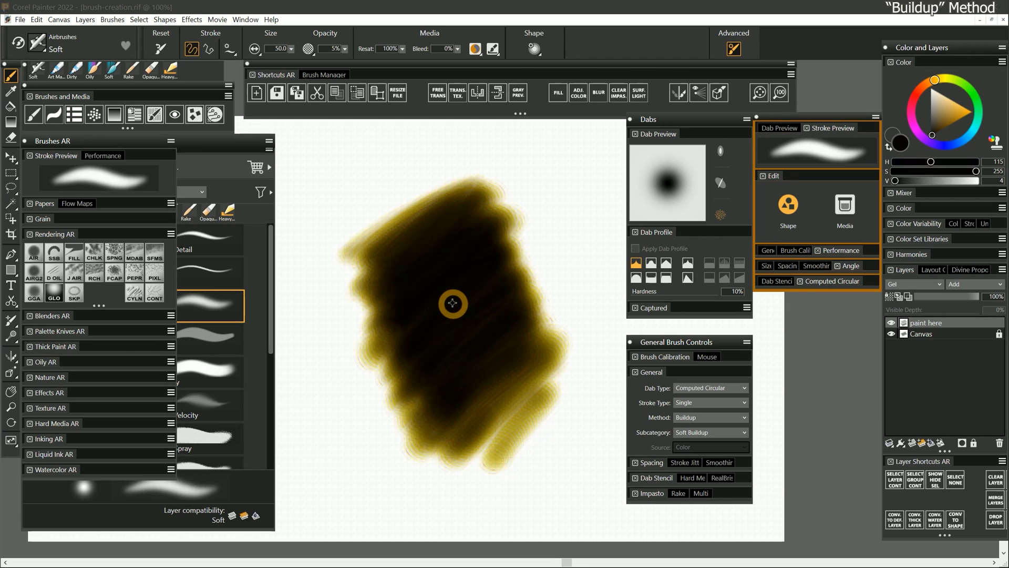
click(973, 112)
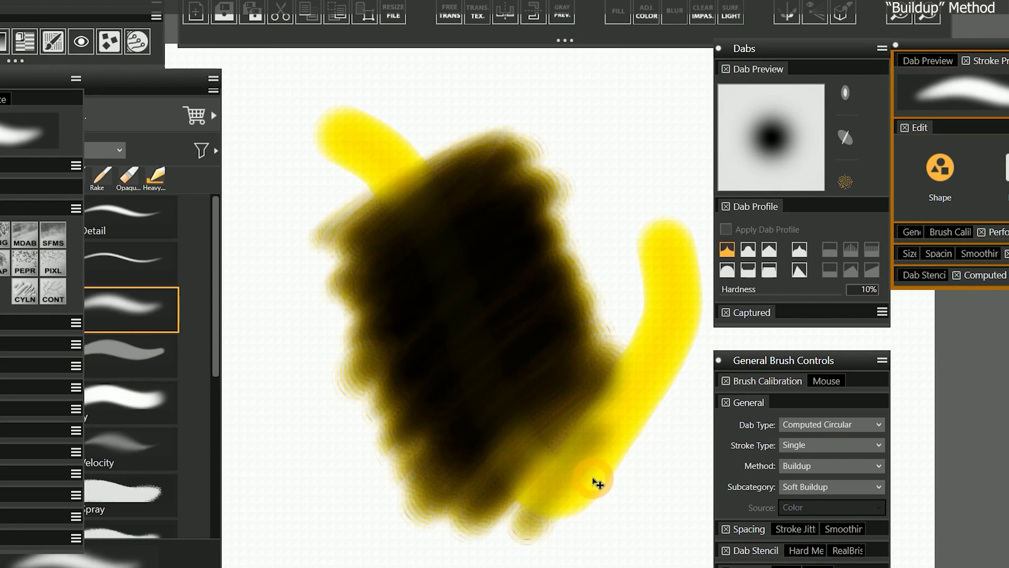
mouse_move(470, 330)
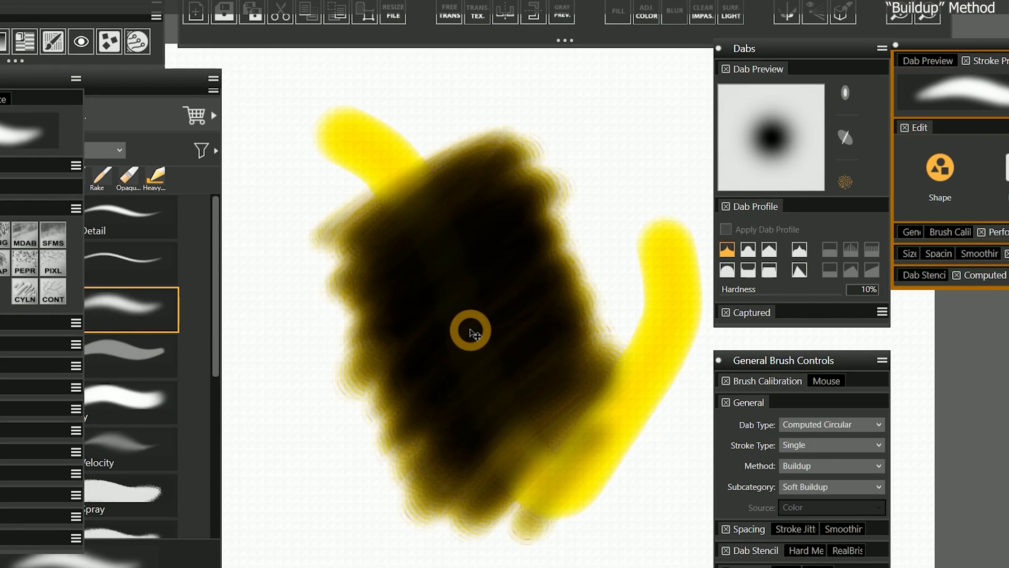
mouse_move(480, 299)
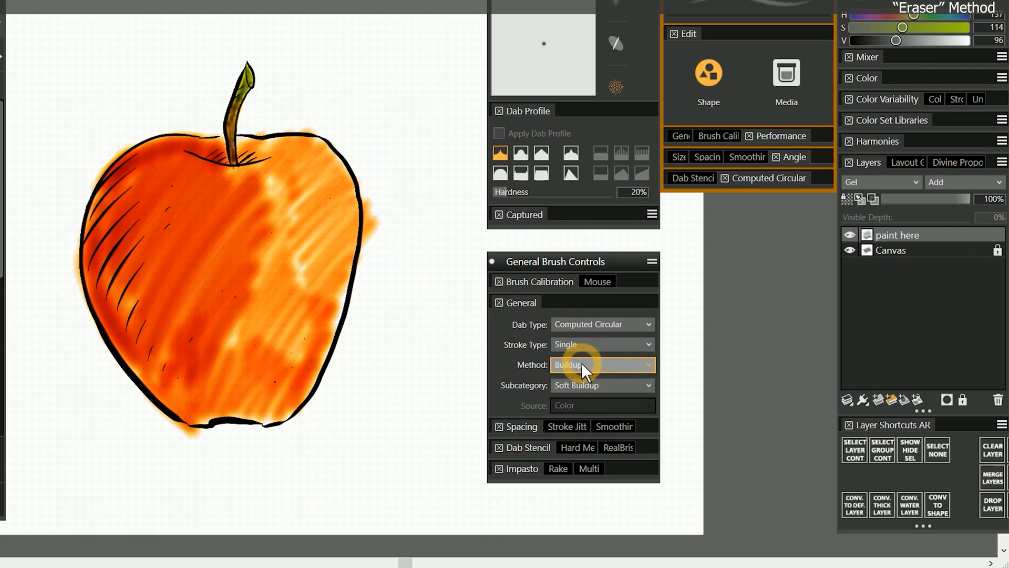
Switch the Soft airbrush Method to Eraser to carve a bite from the apple
click(602, 364)
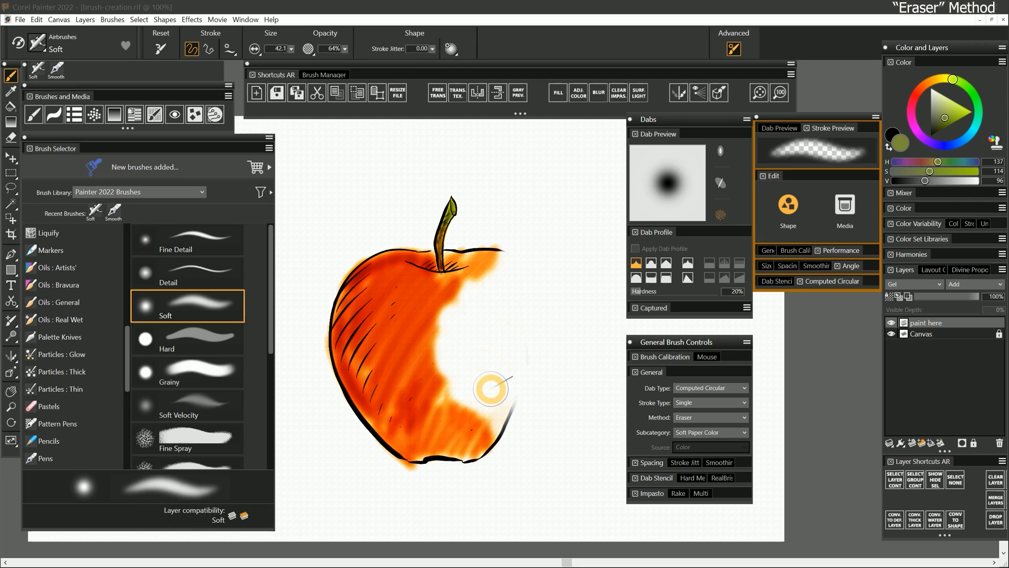
mouse_move(553, 414)
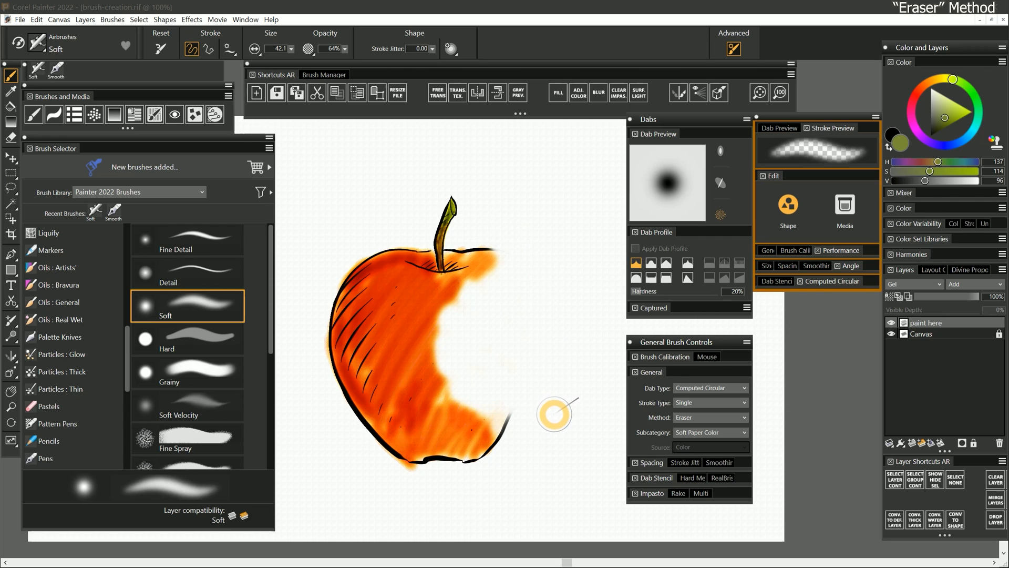
click(710, 417)
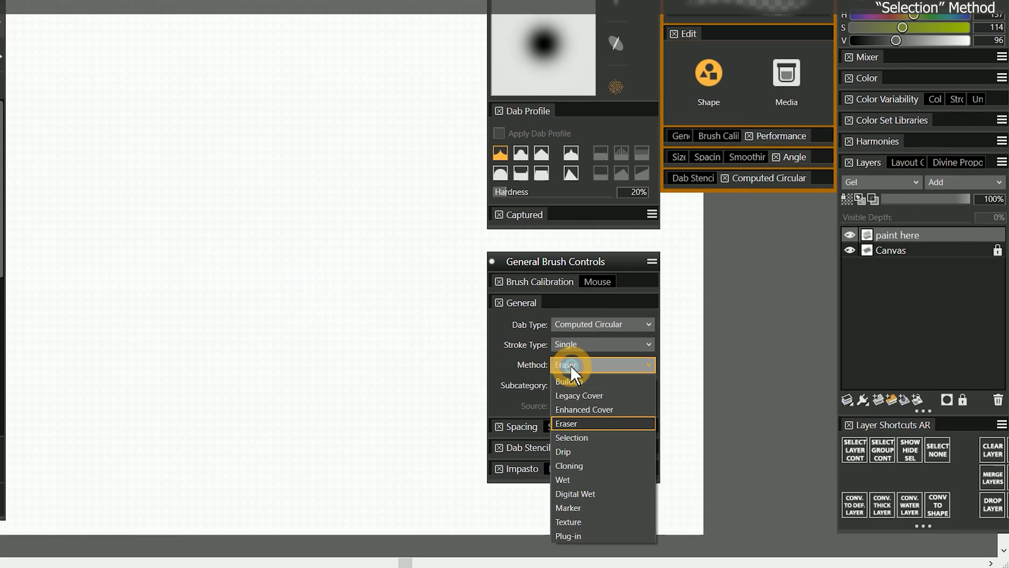
Set the method to Selection and fill the spiral selection with a marbled pattern
click(572, 436)
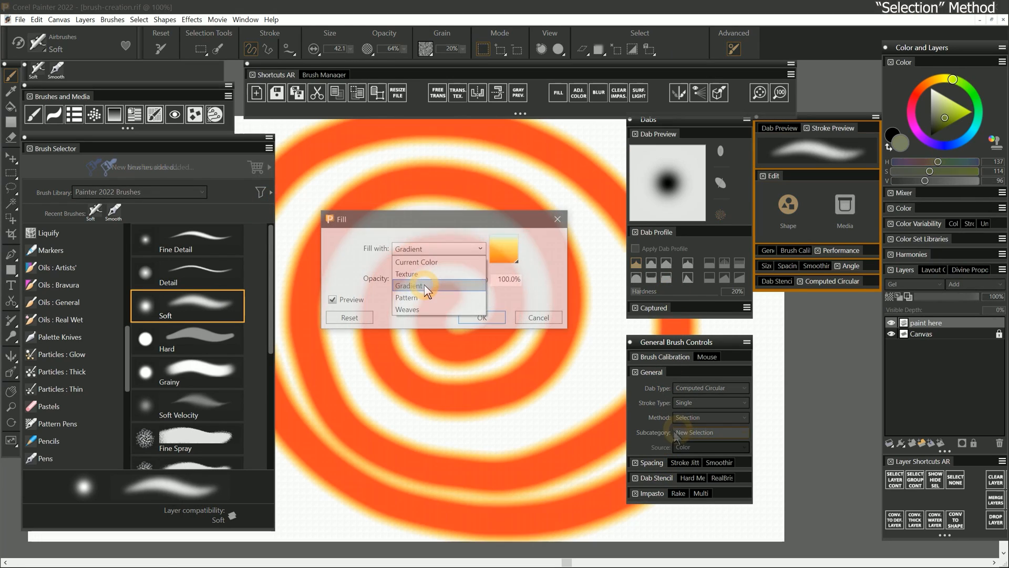
mouse_move(419, 298)
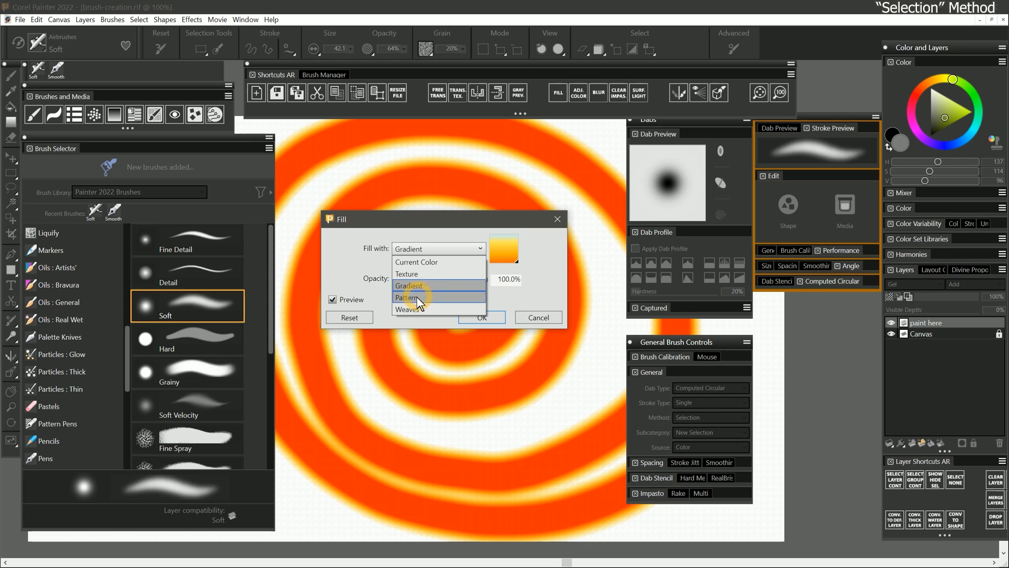
click(406, 298)
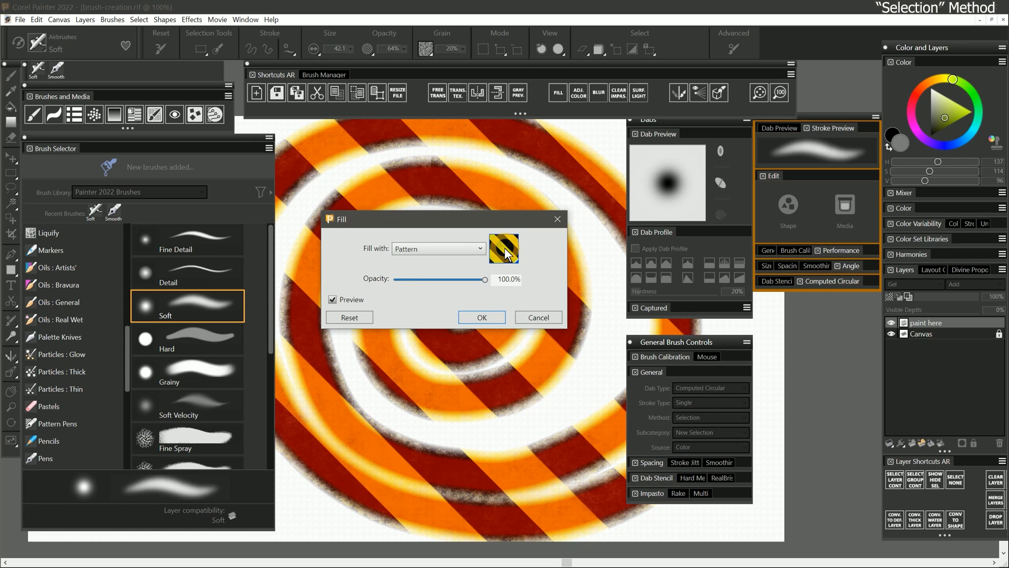
click(481, 317)
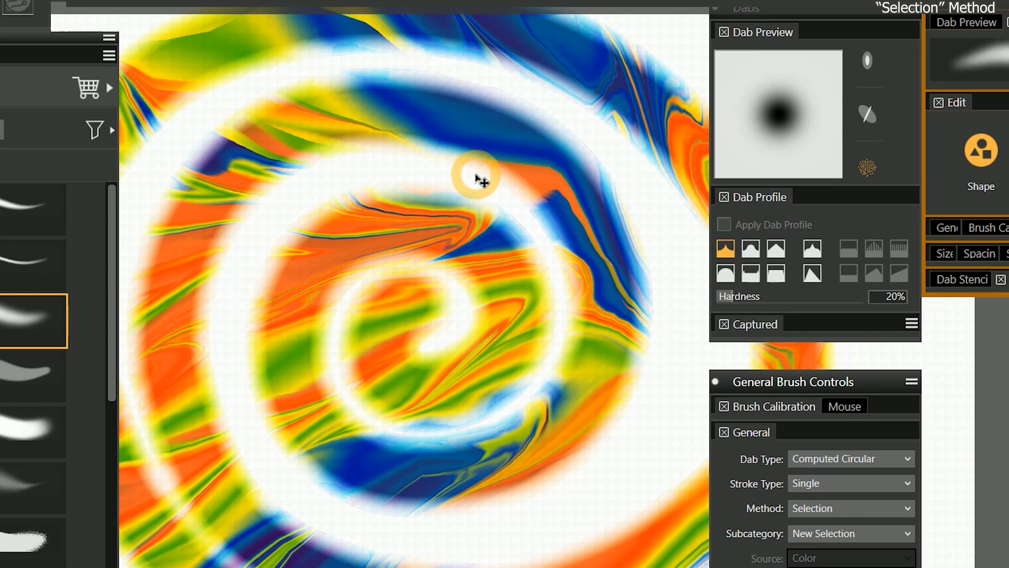
mouse_move(467, 181)
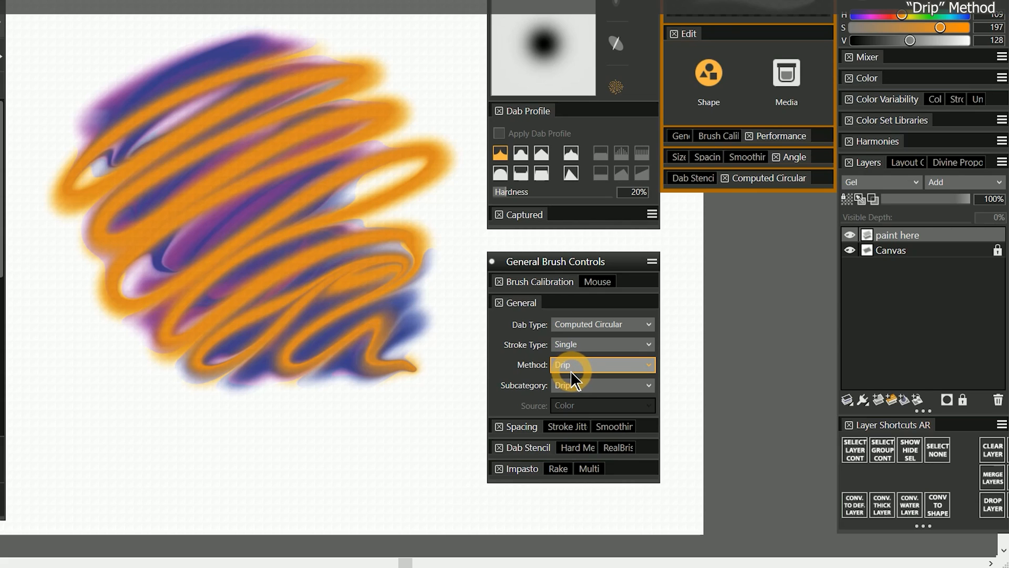
Open the brush Method list after the orange Drip scribble over purple paint
click(602, 364)
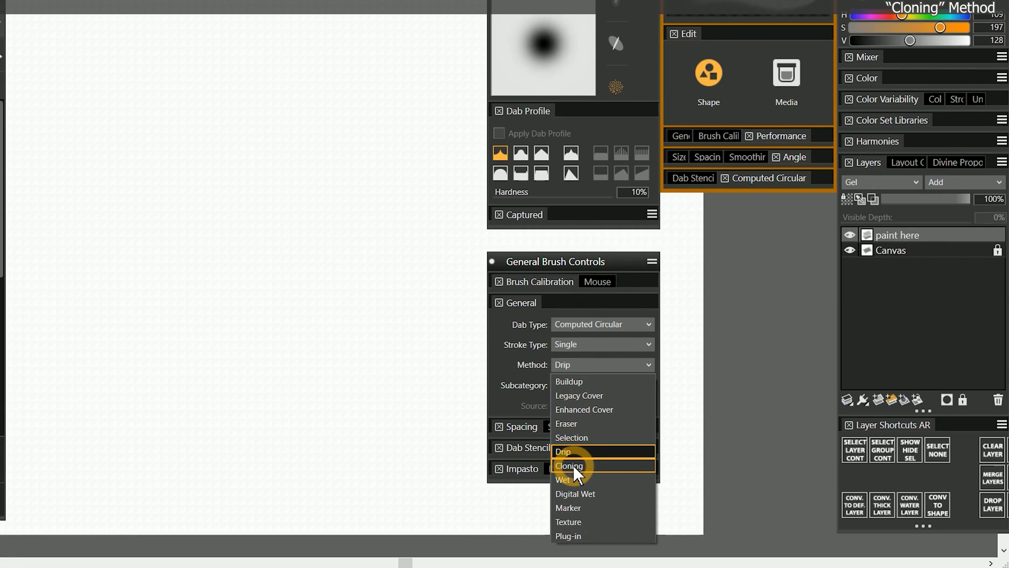
Switch the method to Cloning and confirm the clone source is Current Pattern
click(569, 465)
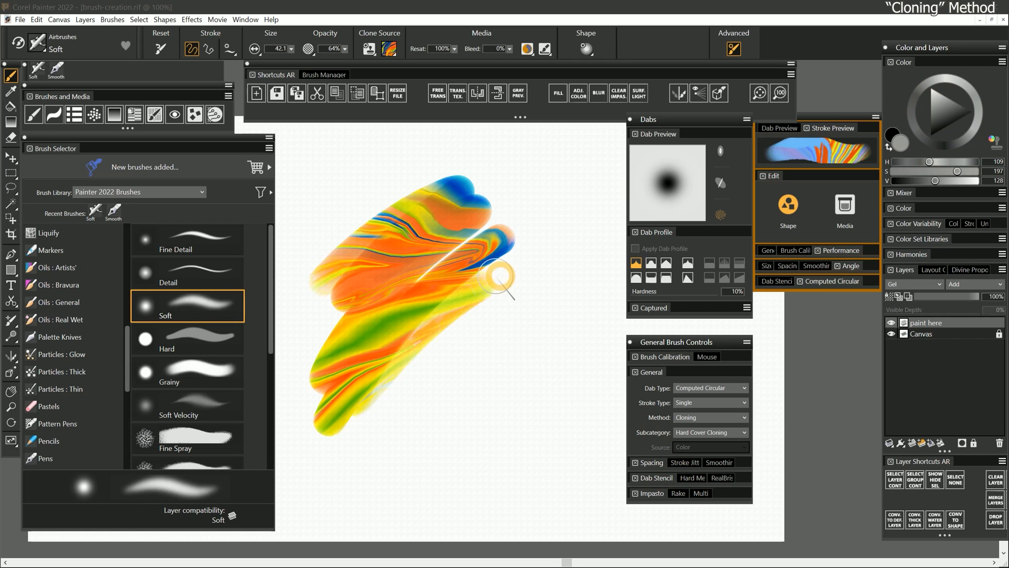
click(368, 48)
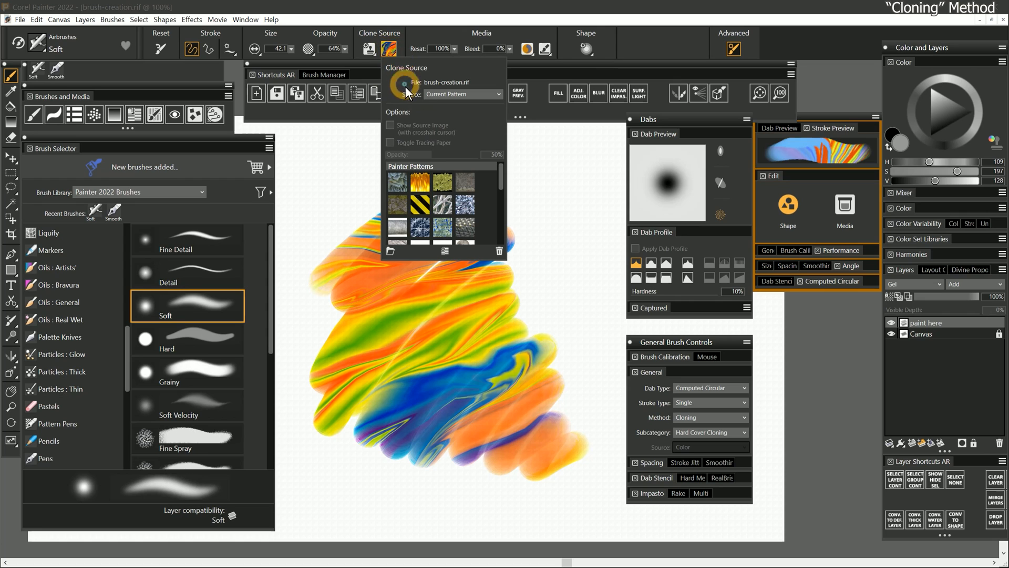
mouse_move(433, 128)
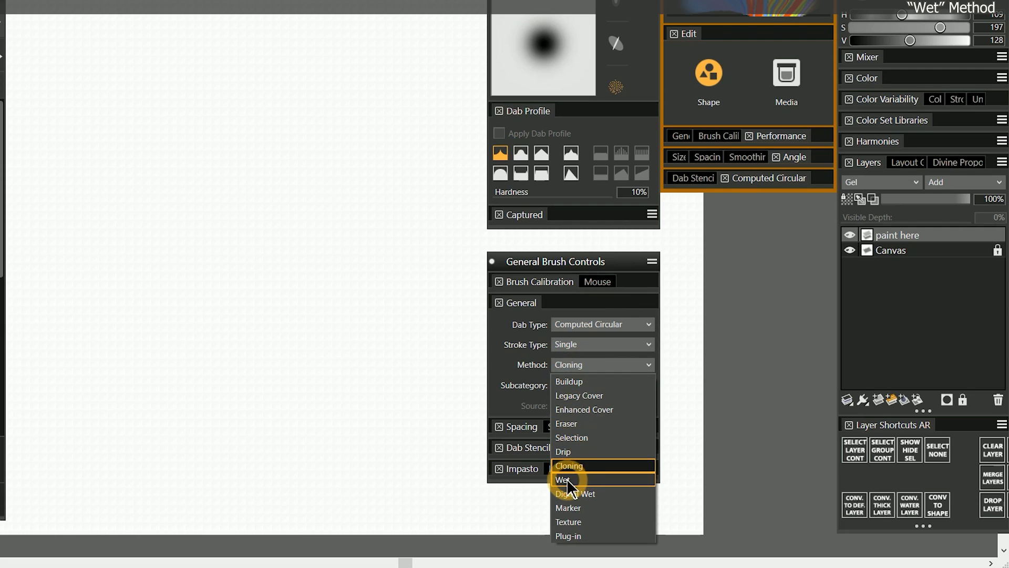
Switch the Soft airbrush method to Wet for teal watercolour strokes
click(564, 479)
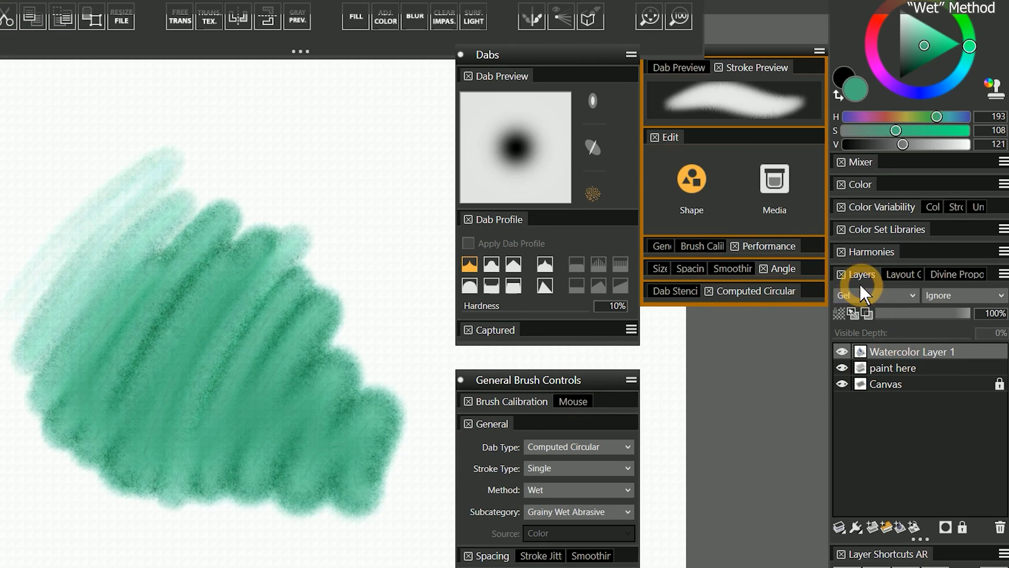
mouse_move(875, 296)
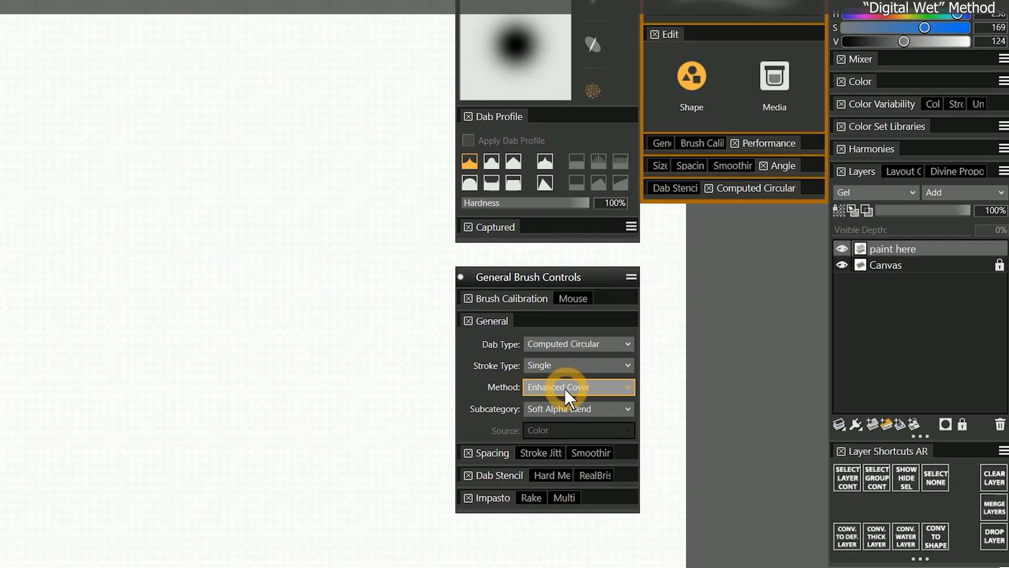
Set the method to Digital Wet with a Circular dab type
click(577, 386)
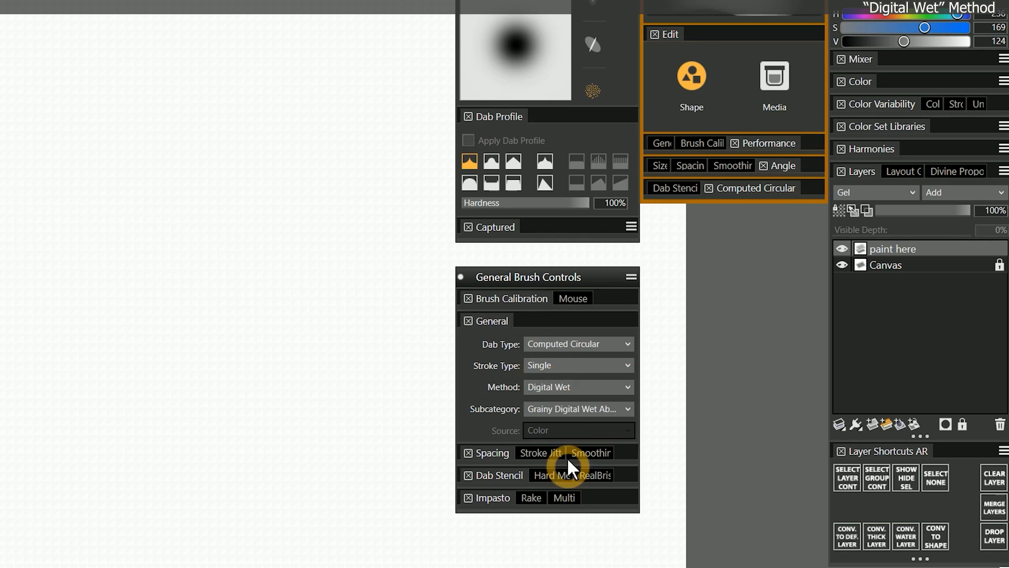
click(577, 344)
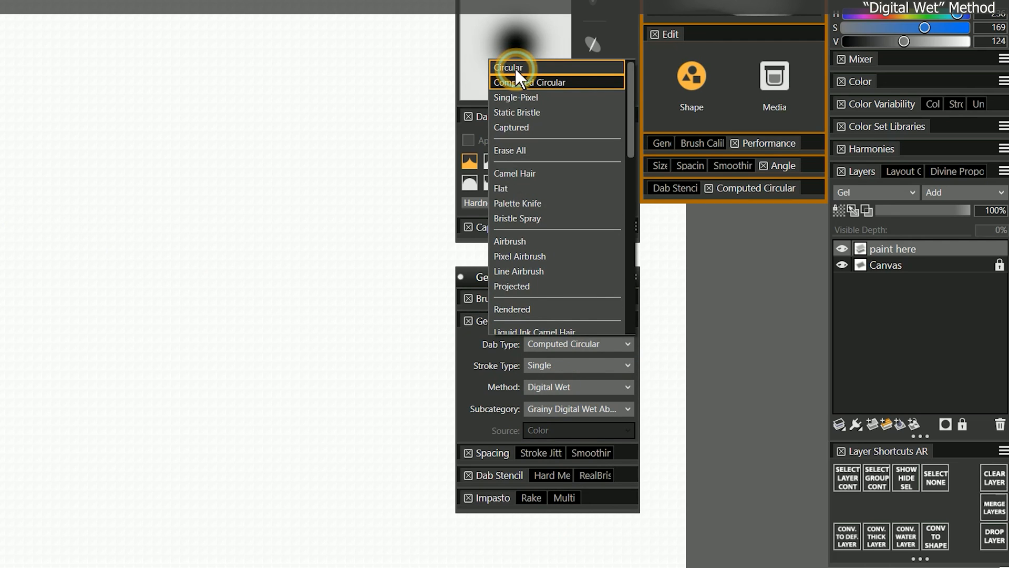
click(509, 66)
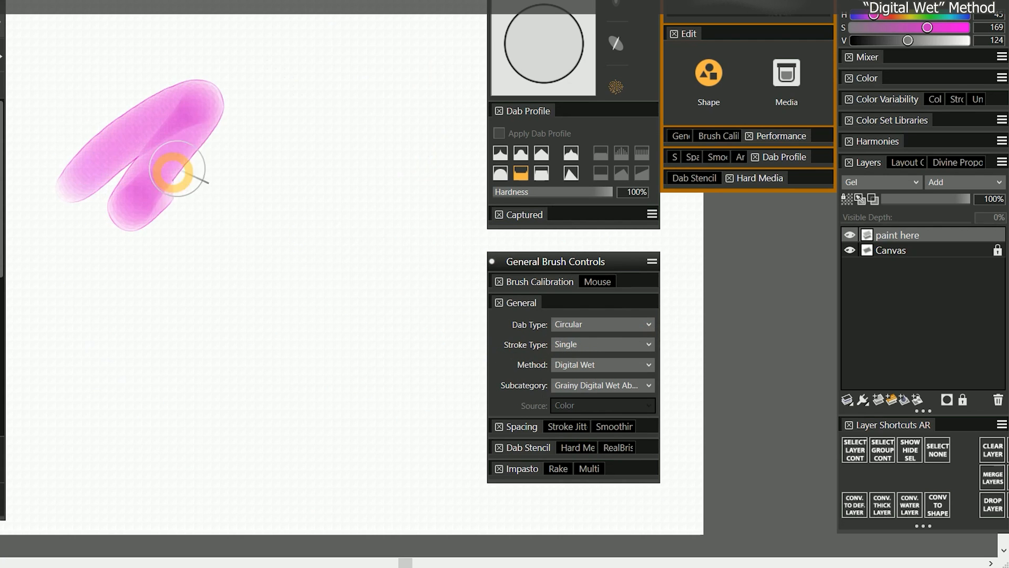
Paint soft pink Digital Wet strokes on the 'paint here' layer, then clear it
drag(181, 161, 399, 129)
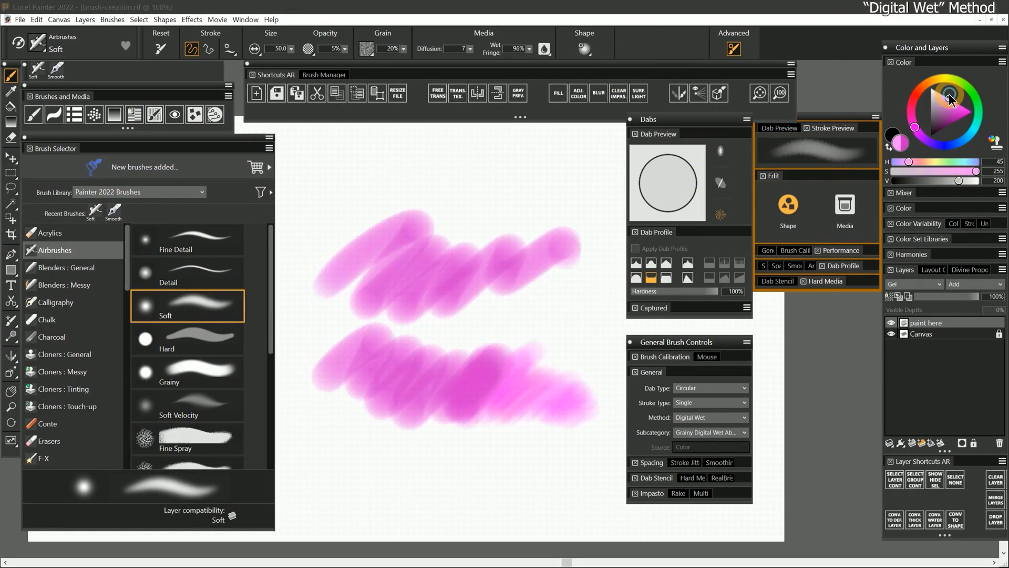
click(949, 96)
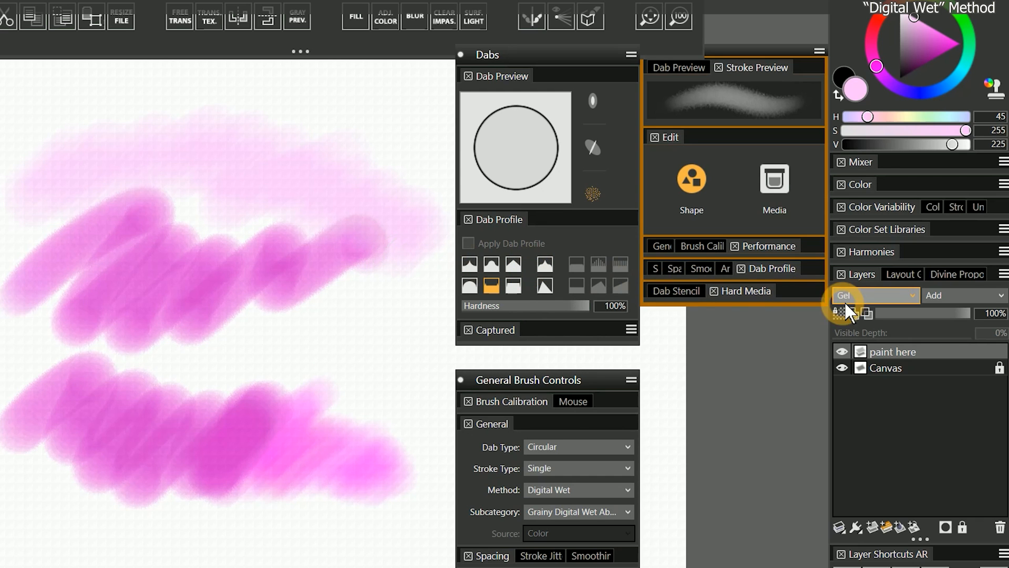
mouse_move(856, 303)
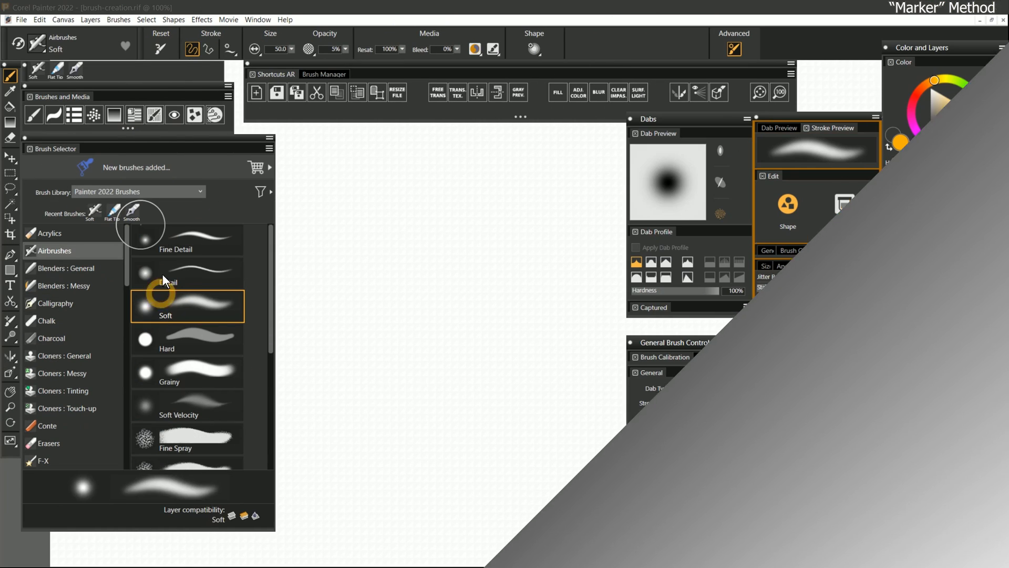
Set the method to Marker and check the Grainy Marker Abrasive subcategory
click(602, 365)
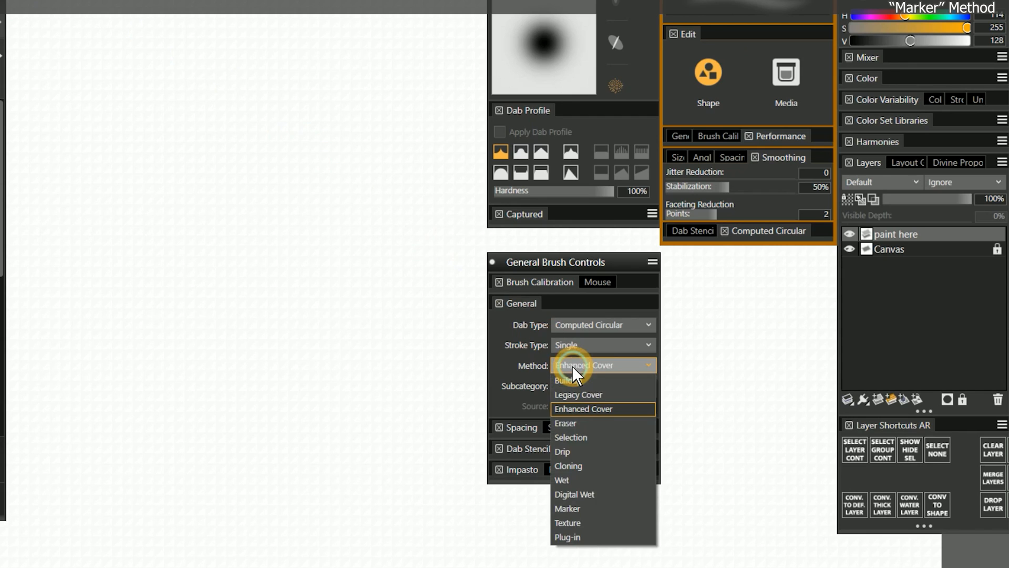
click(568, 509)
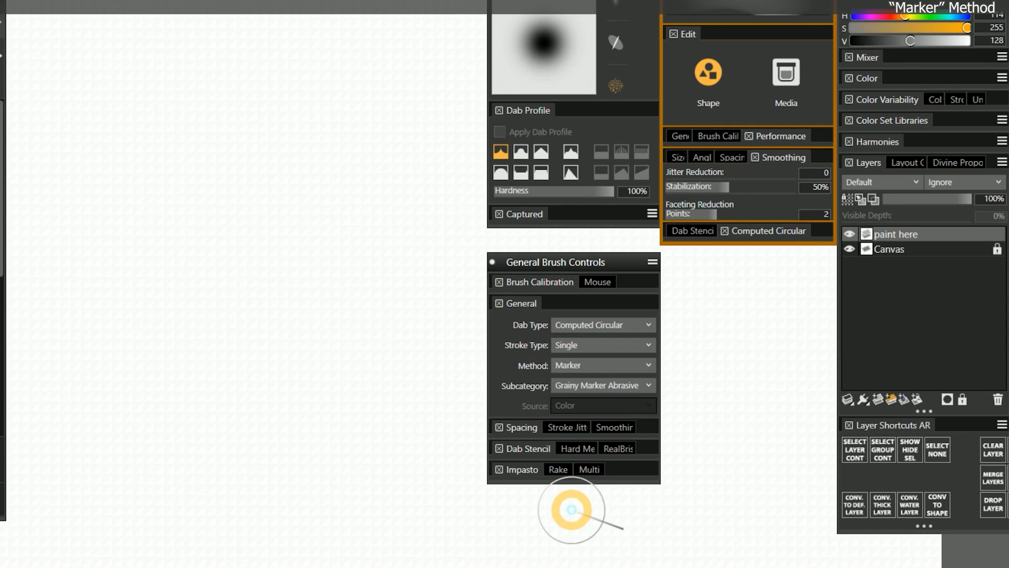
mouse_move(570, 492)
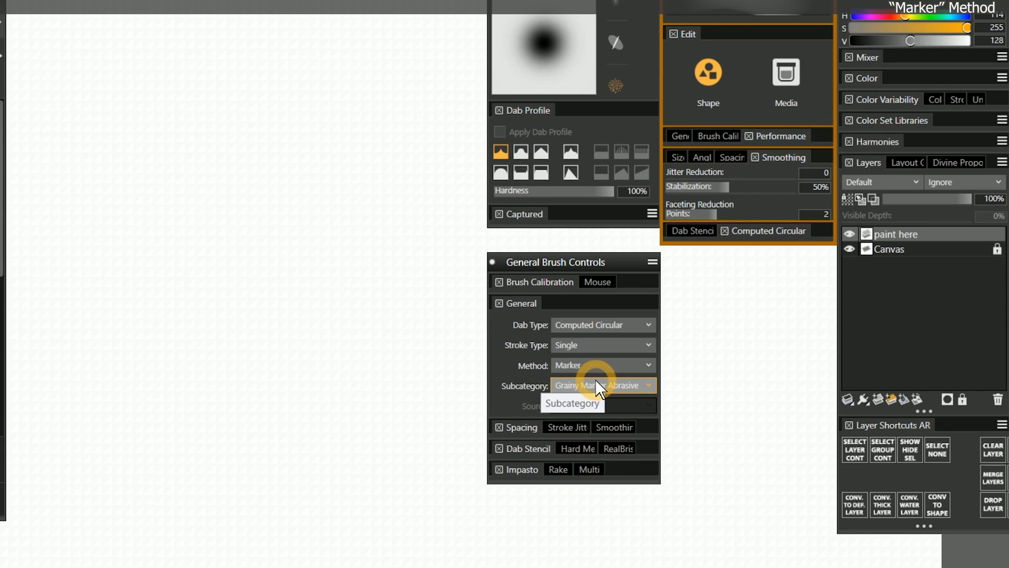
click(883, 183)
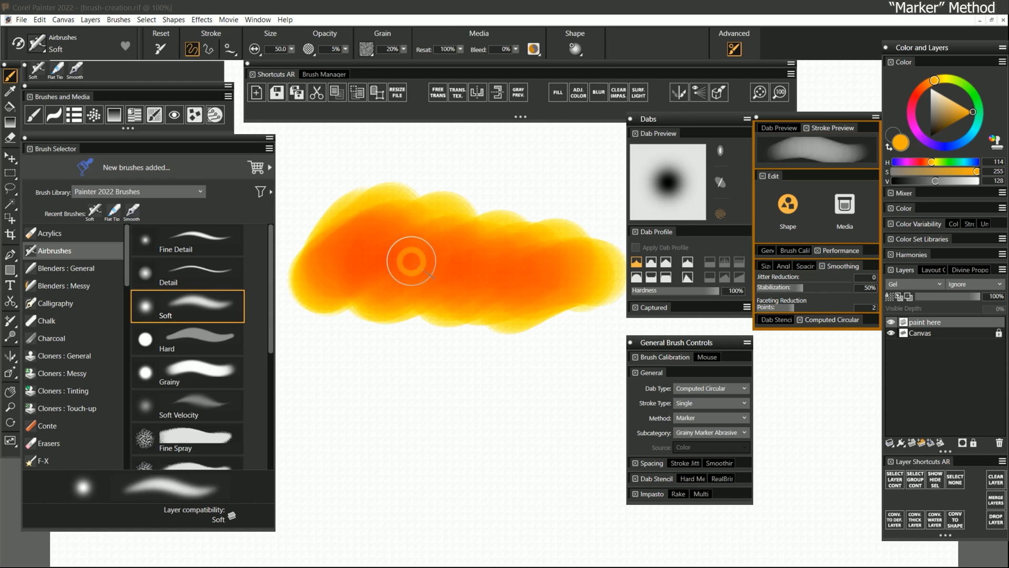
Set the opacity Expression to None and paint comparison orange marker strokes
click(381, 152)
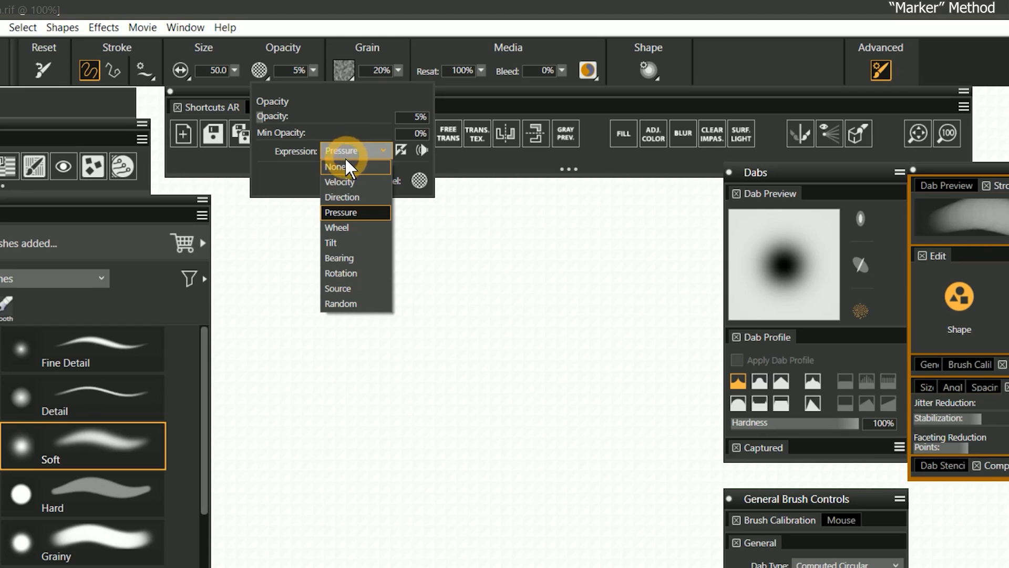
click(352, 167)
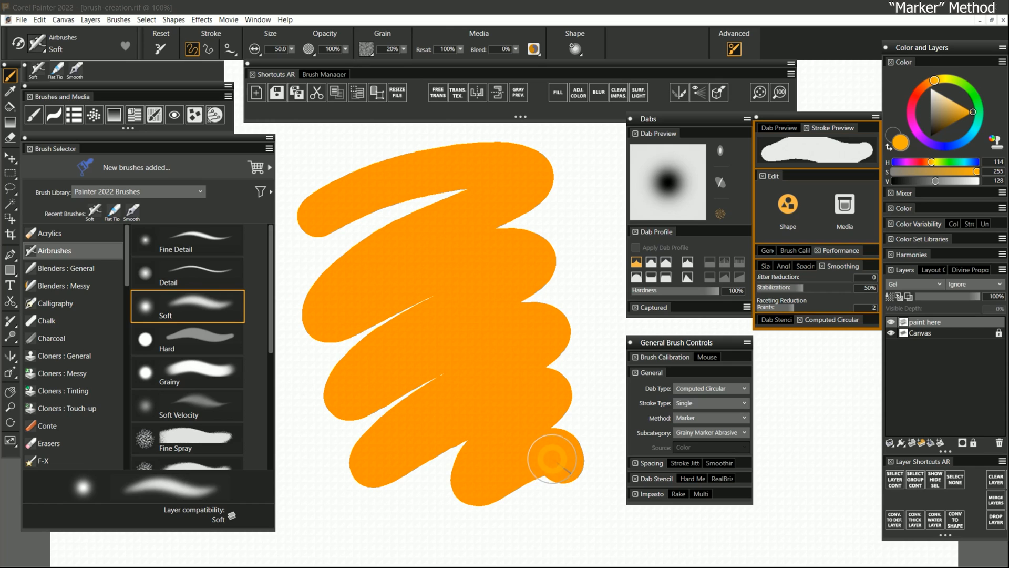
mouse_move(464, 315)
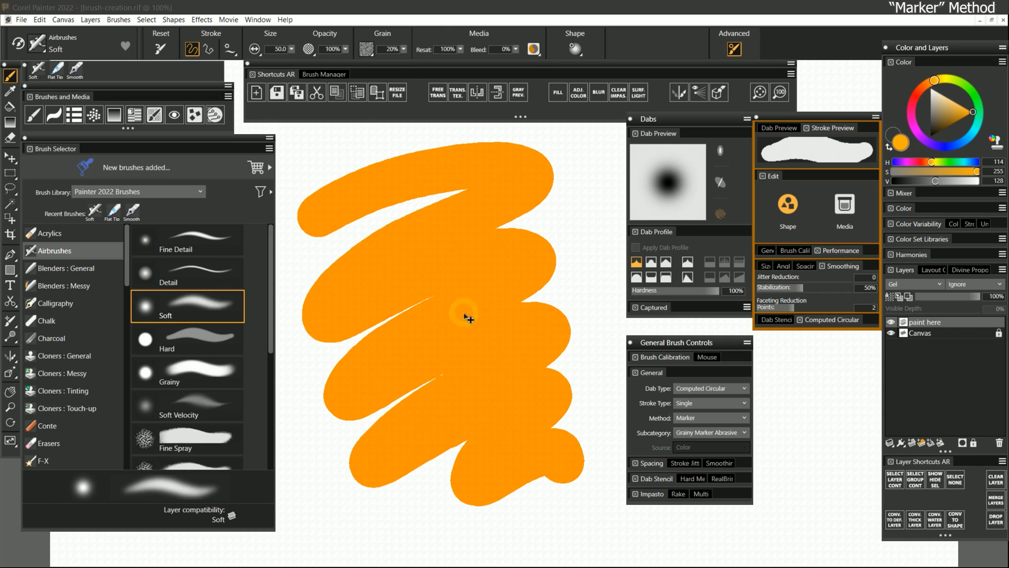
mouse_move(528, 325)
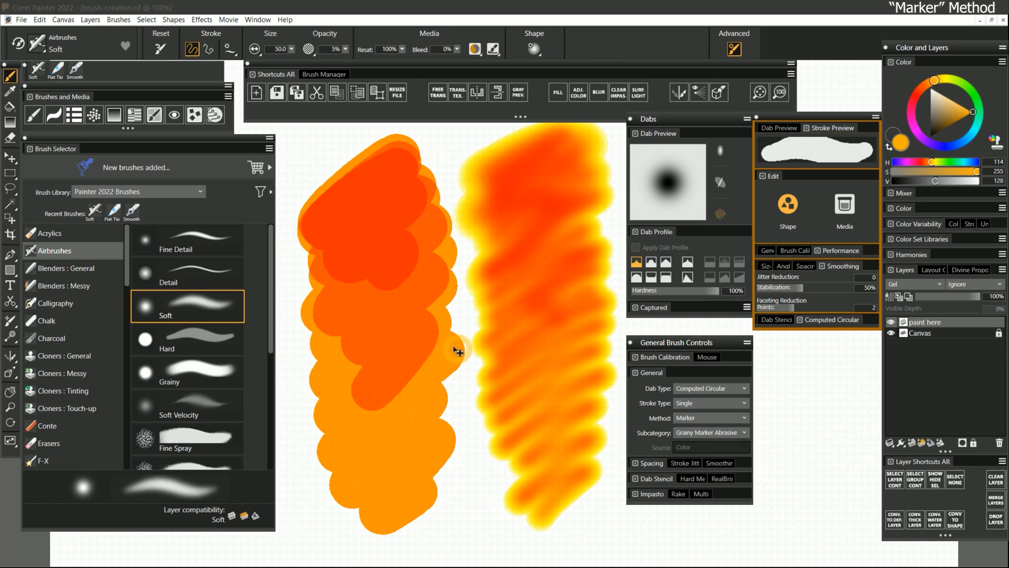
click(711, 418)
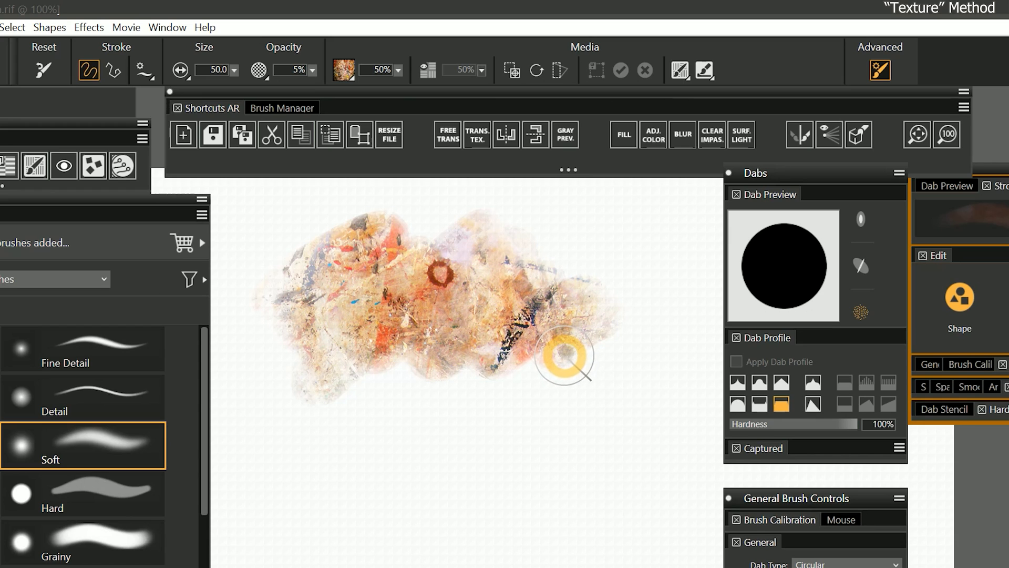
Clear the textured strokes and view the Desk Paint texture settings
click(344, 70)
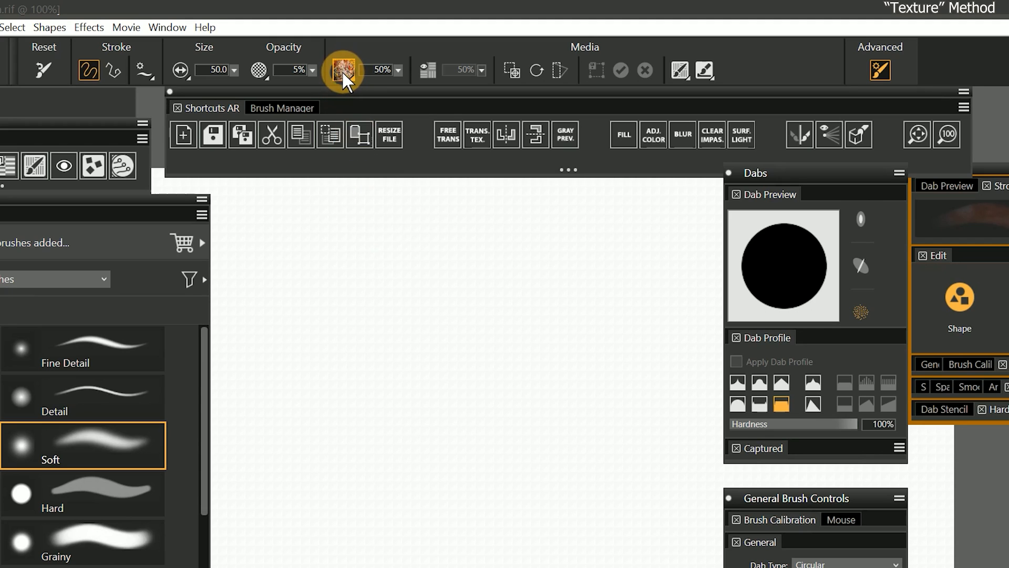
click(344, 70)
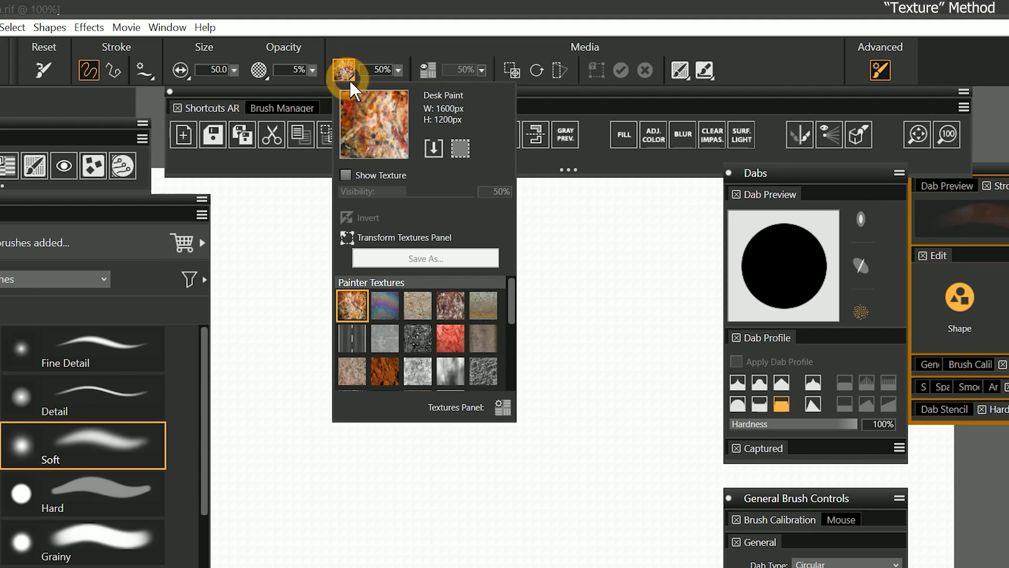
mouse_move(385, 371)
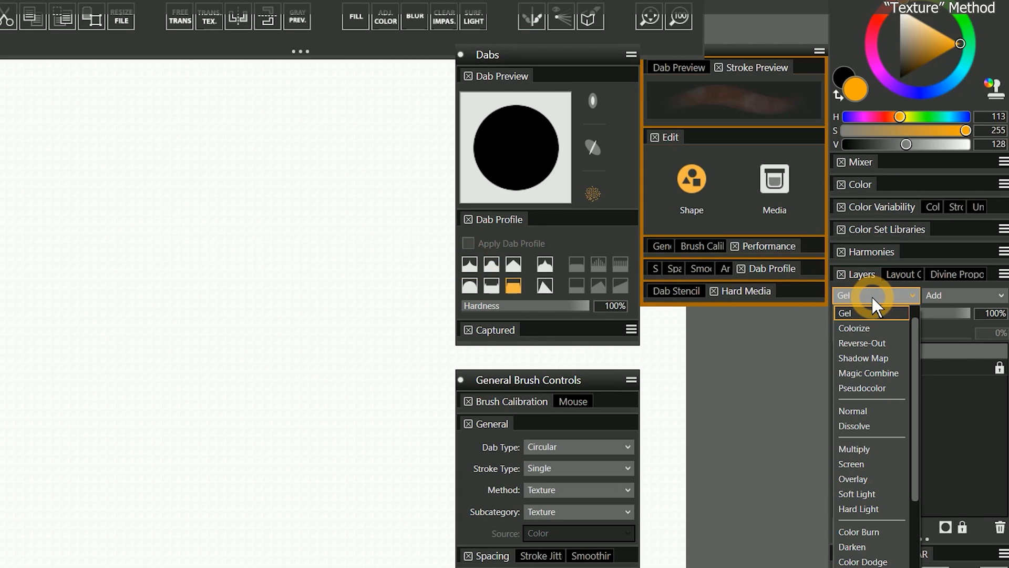
Return layer blending to Default and paint two rows of brown textured strokes
scroll(up, 3)
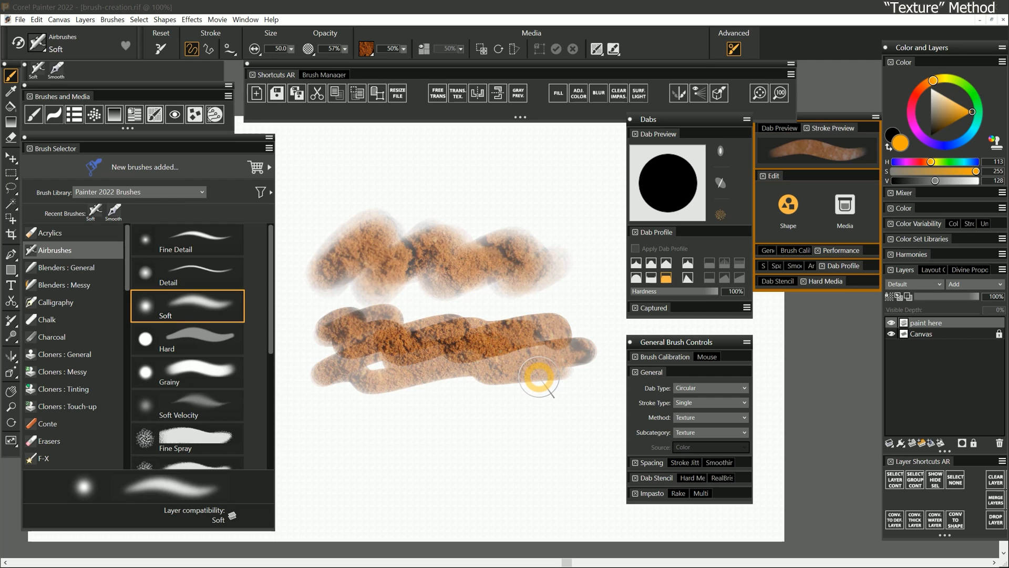
click(710, 417)
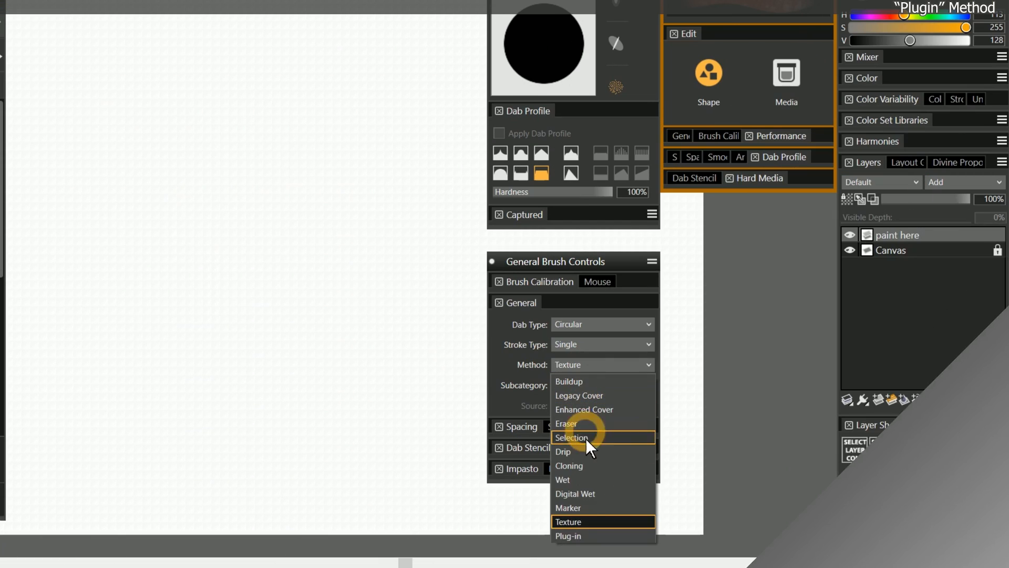
Set the Soft airbrush method to Plug-in with Glow Brush, and list the other plug-in subcategories
click(568, 536)
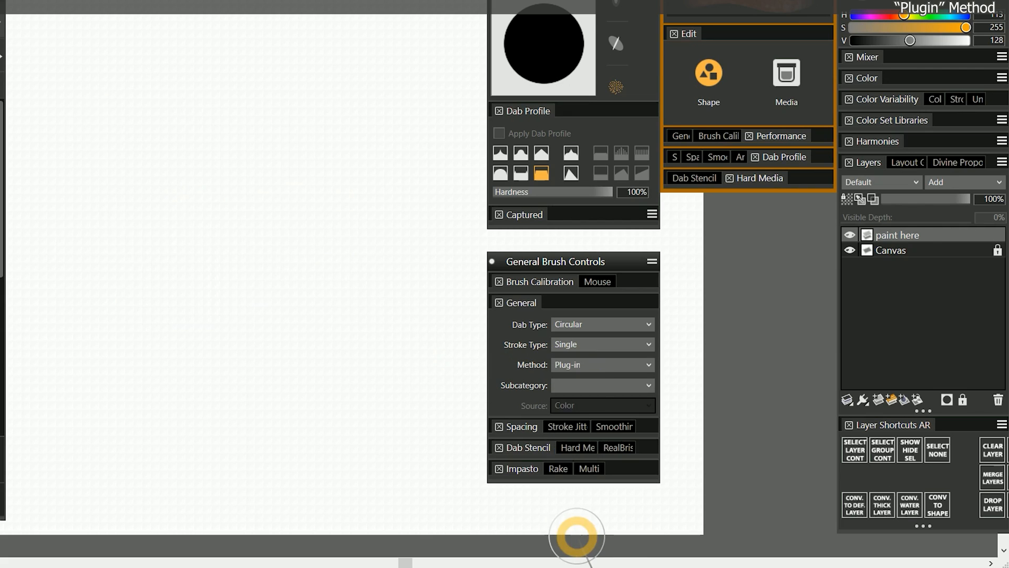
click(602, 384)
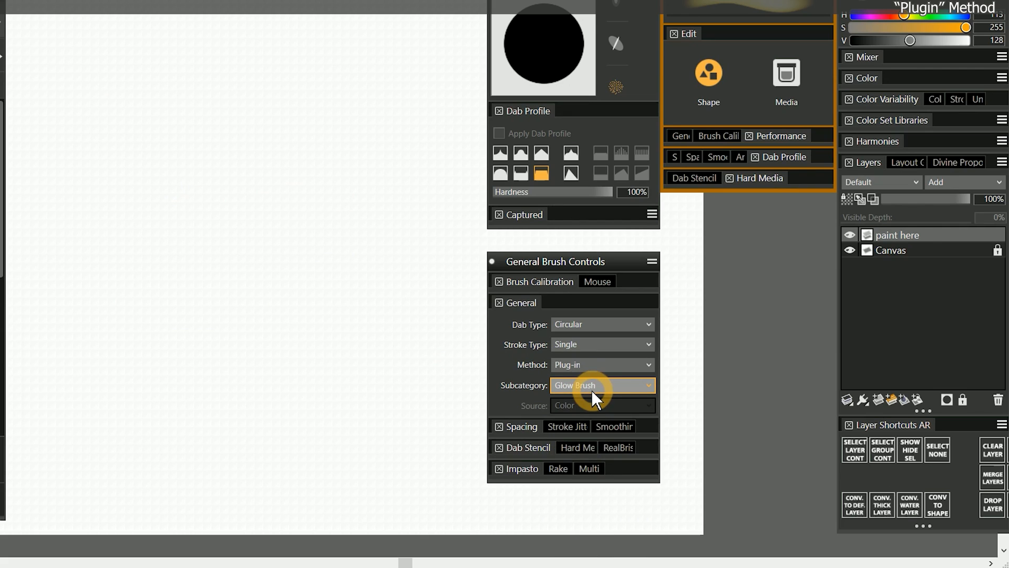
click(602, 385)
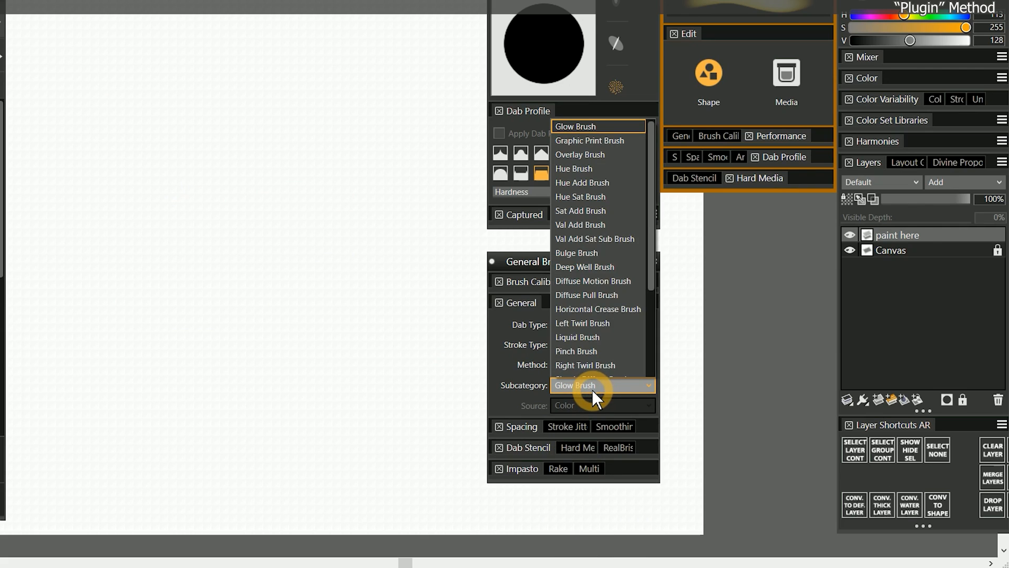